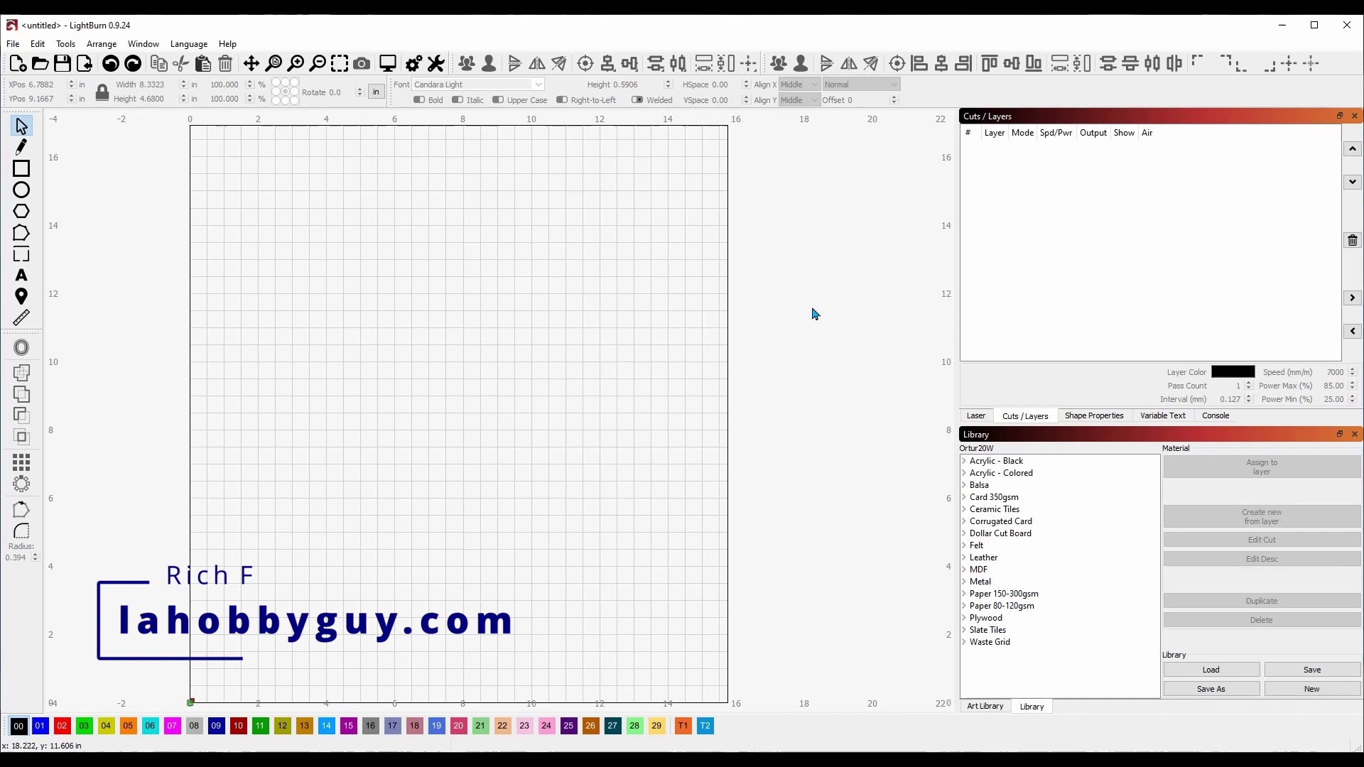
{"action": "mouse_move", "coordinate": [779, 304]}
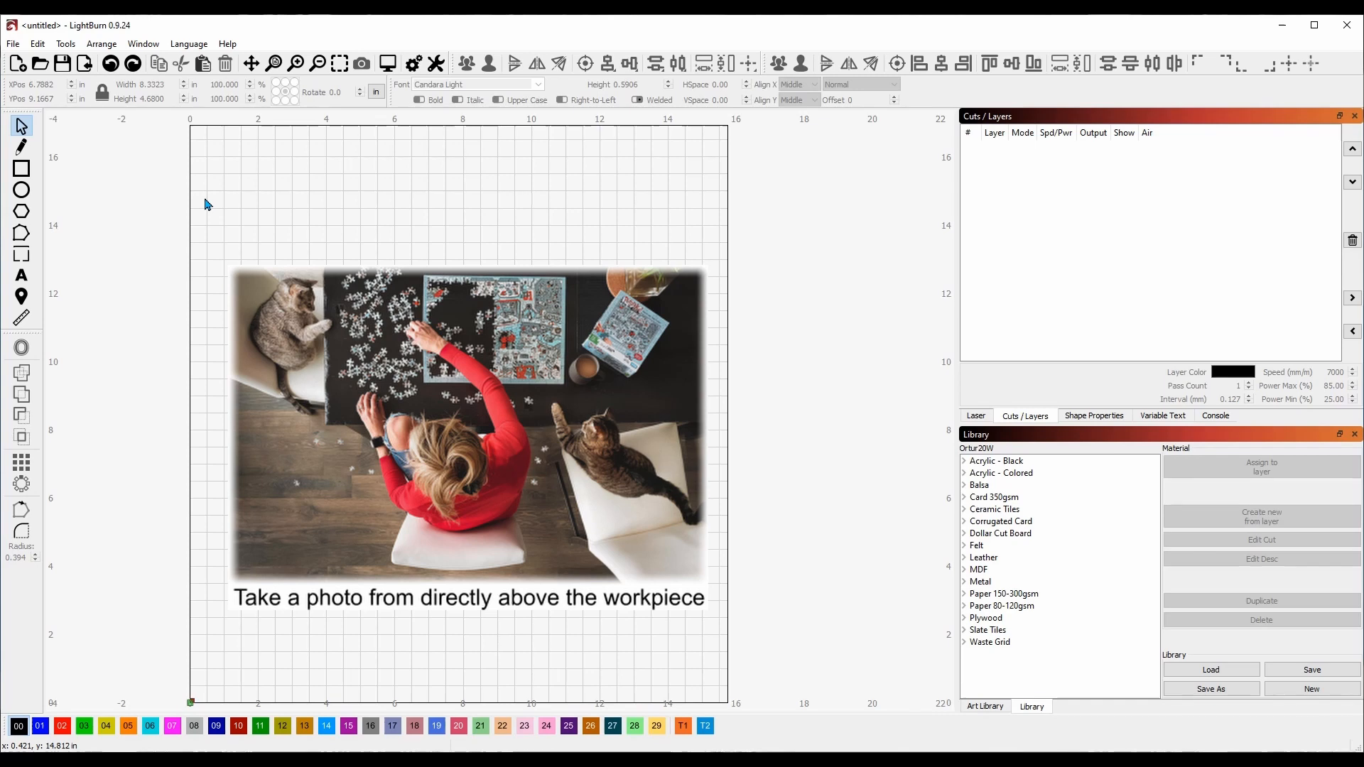
{"action": "mouse_move", "coordinate": [197, 197]}
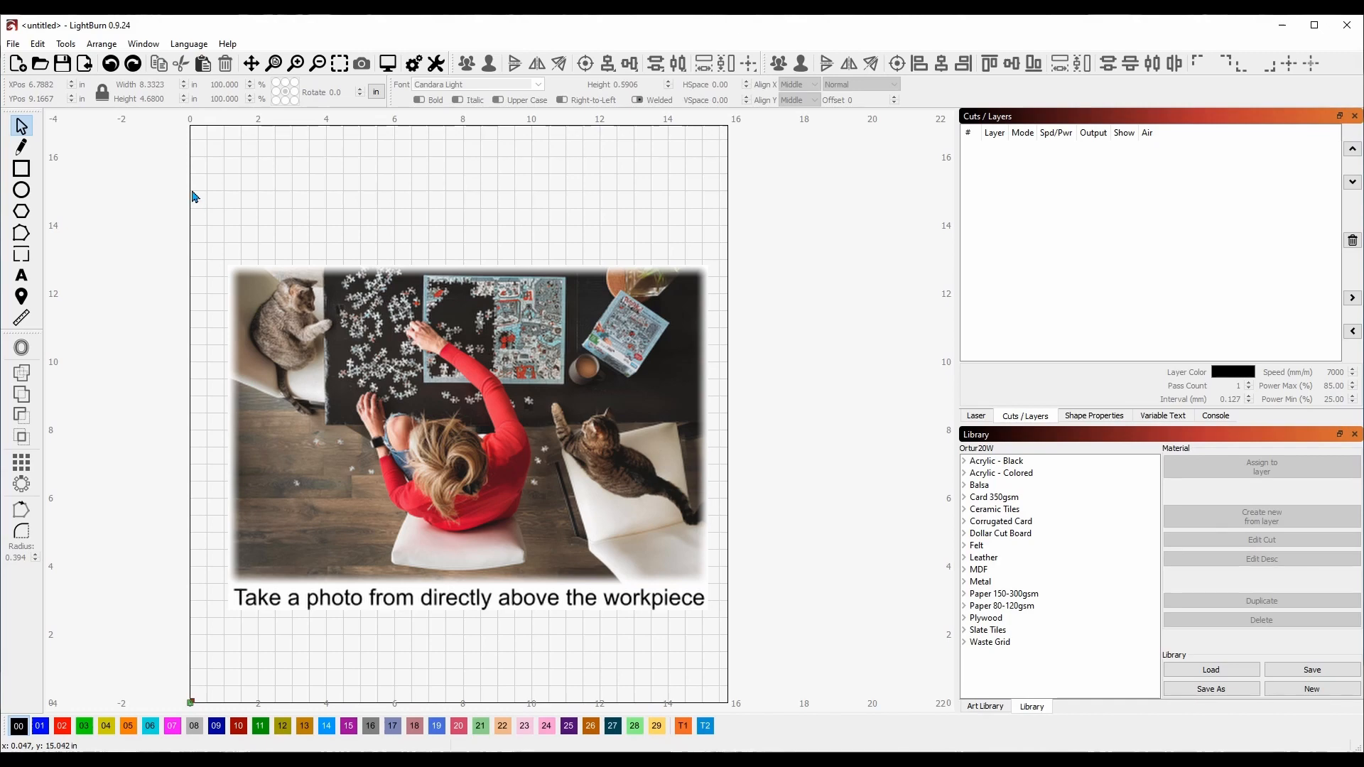
Step: Import the wood photo via File > Import and place it higher in the workspace, leaving it selected
{"action": "left_click", "coordinate": [11, 43]}
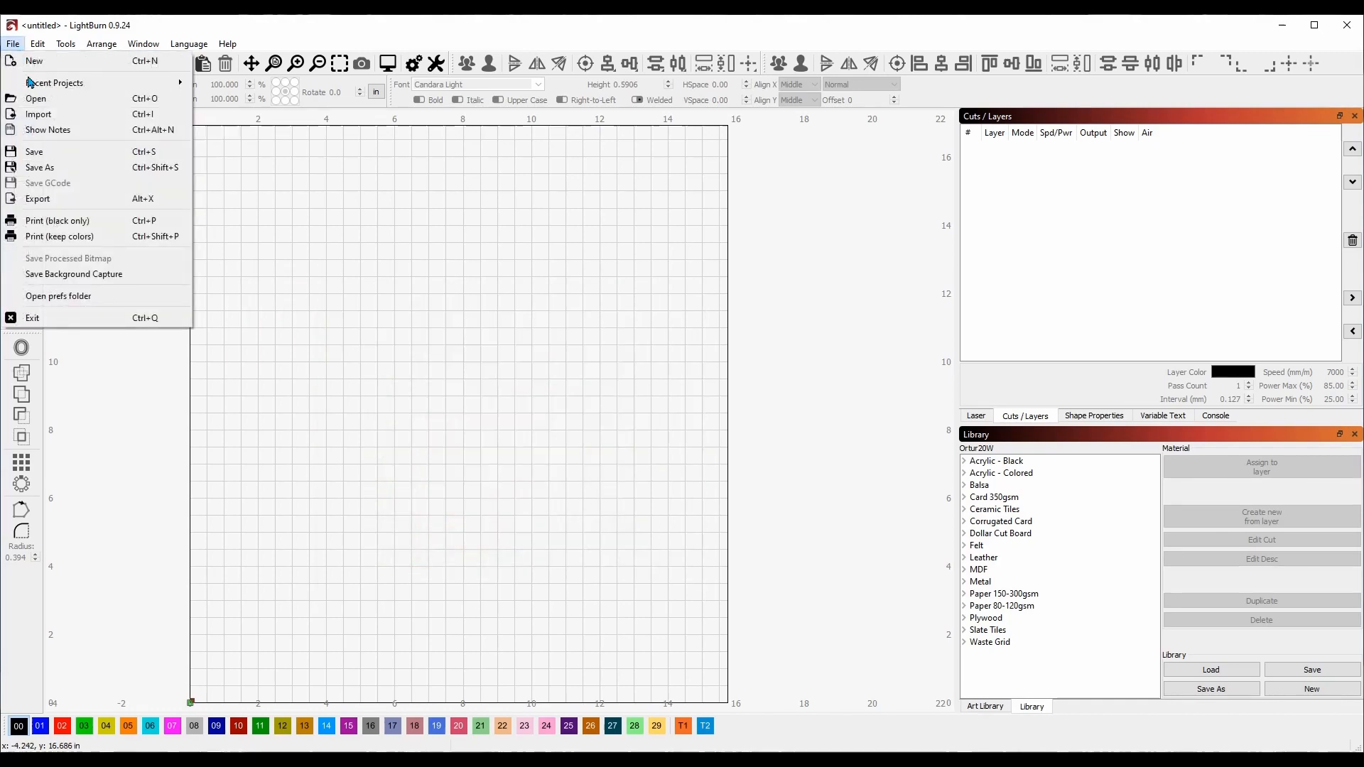
{"action": "left_click", "coordinate": [38, 114]}
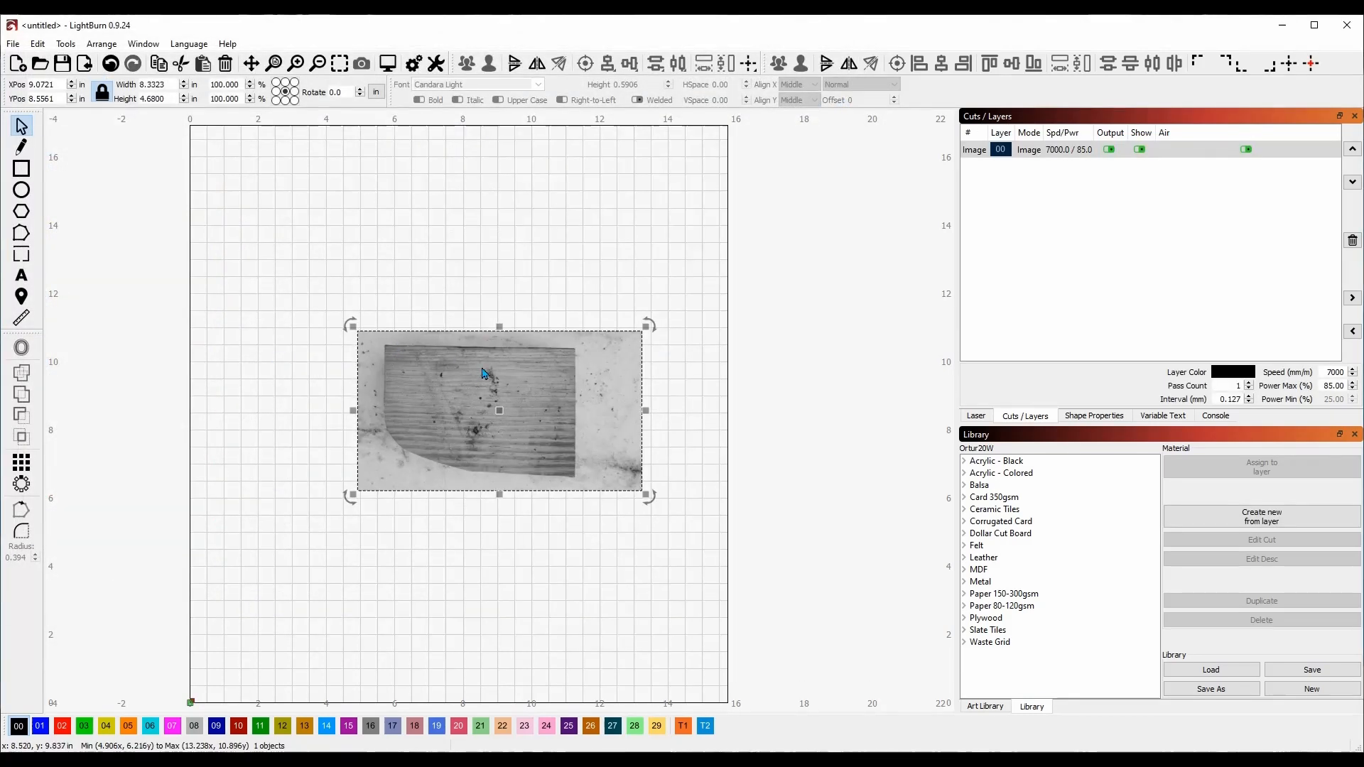
{"action": "left_click_drag", "start_coordinate": [499, 409], "coordinate": [454, 343]}
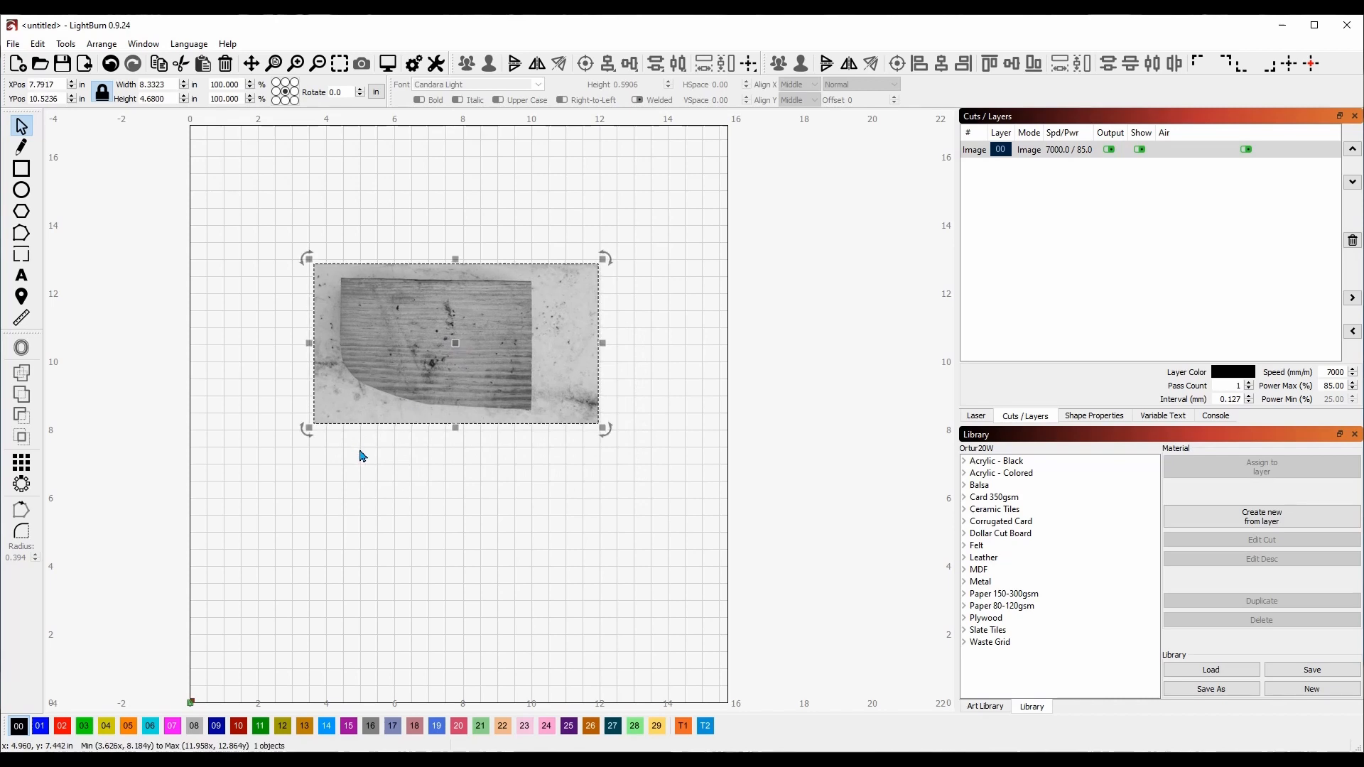
{"action": "left_click", "coordinate": [477, 442]}
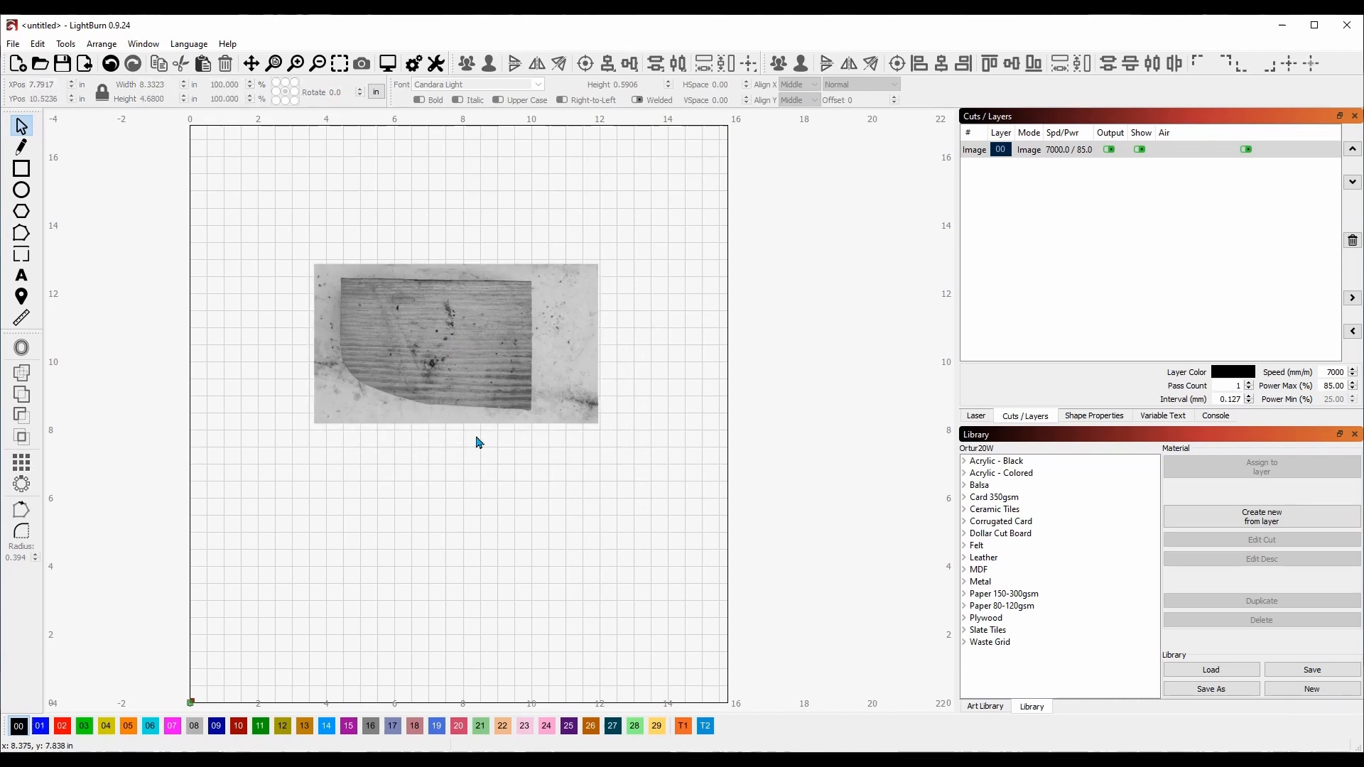
{"action": "mouse_move", "coordinate": [415, 443]}
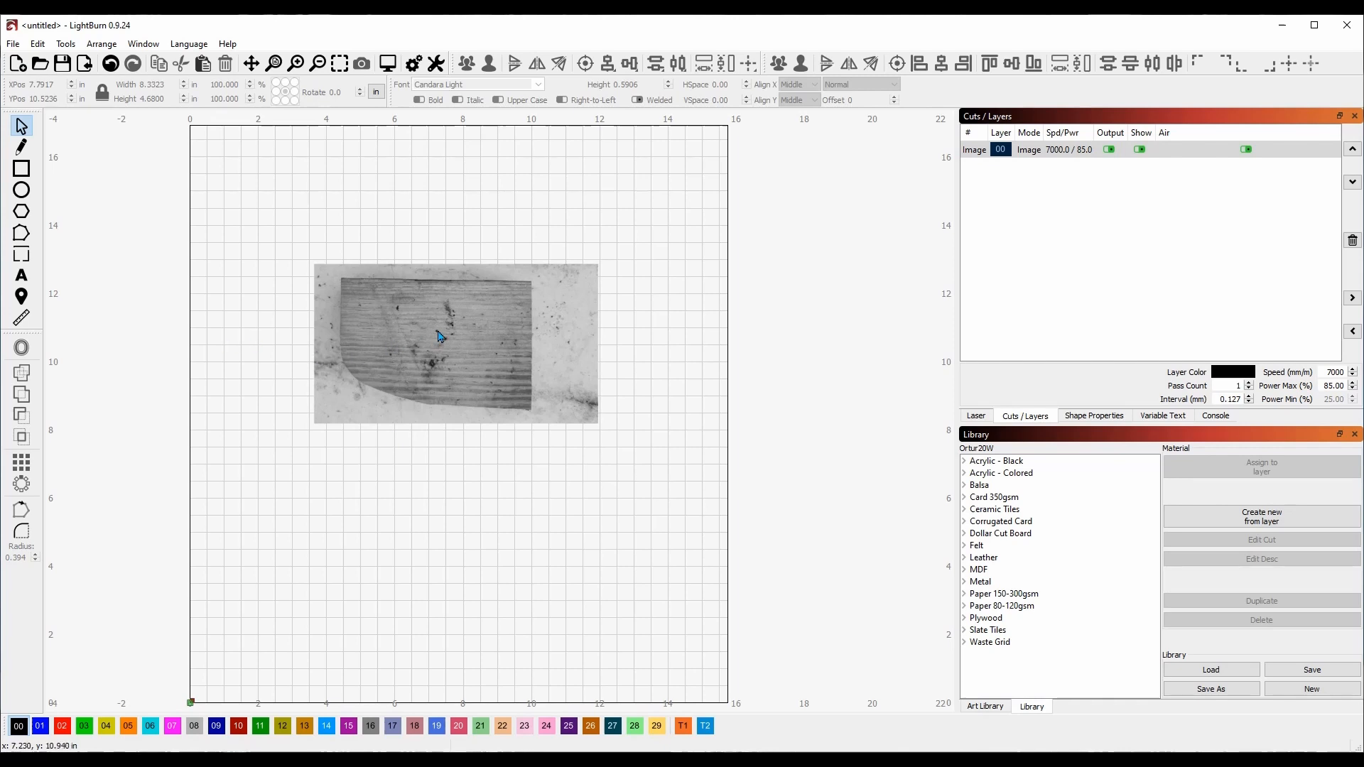
{"action": "left_click", "coordinate": [440, 335]}
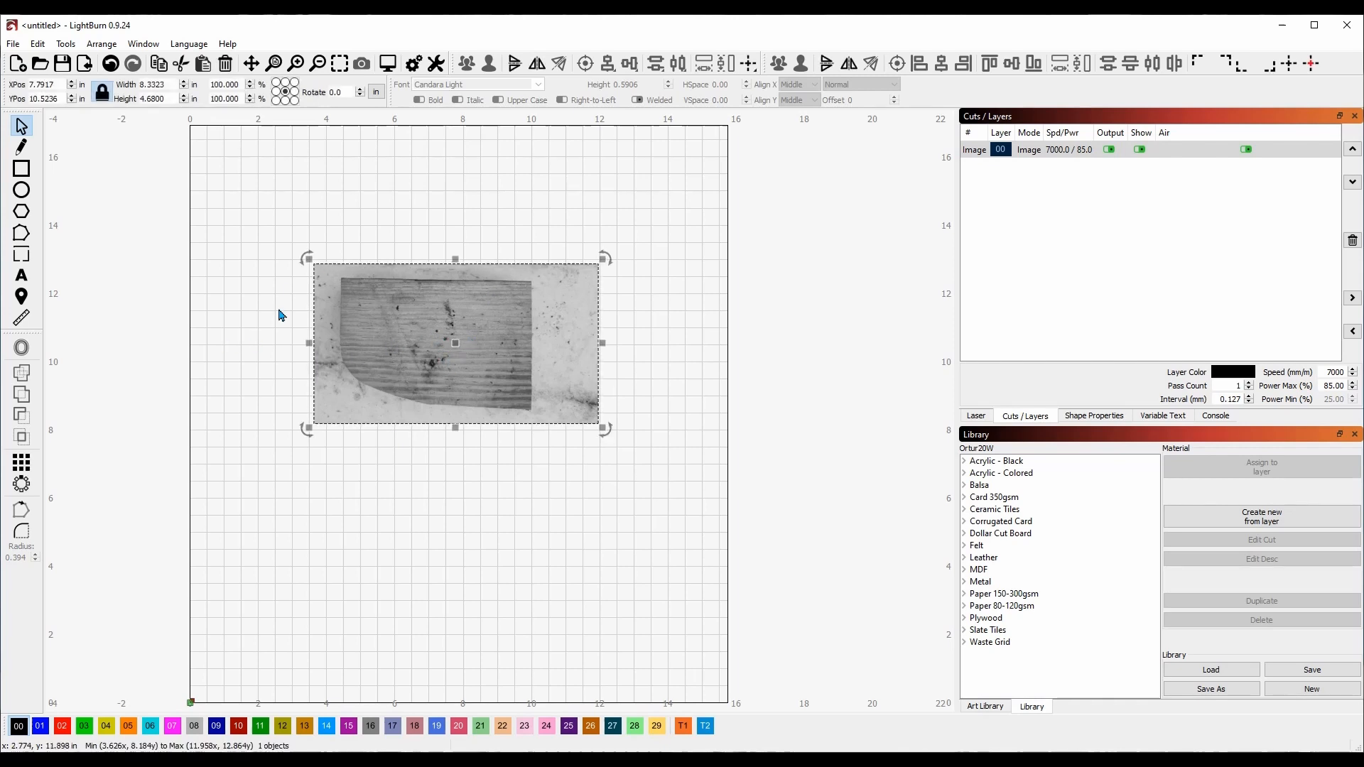
{"action": "mouse_move", "coordinate": [498, 321]}
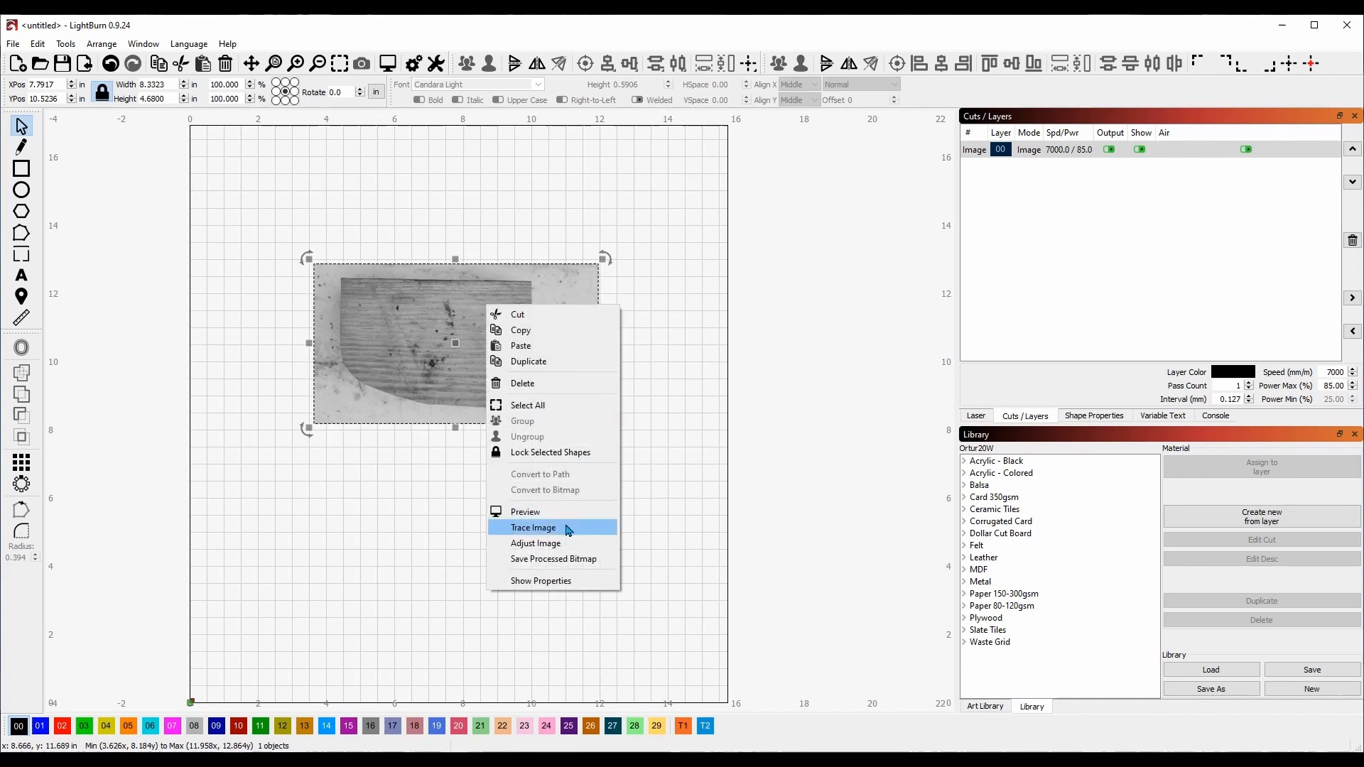
Step: Run Trace Image on the photo with the default threshold, creating vector outlines on a new line layer
{"action": "left_click", "coordinate": [534, 527]}
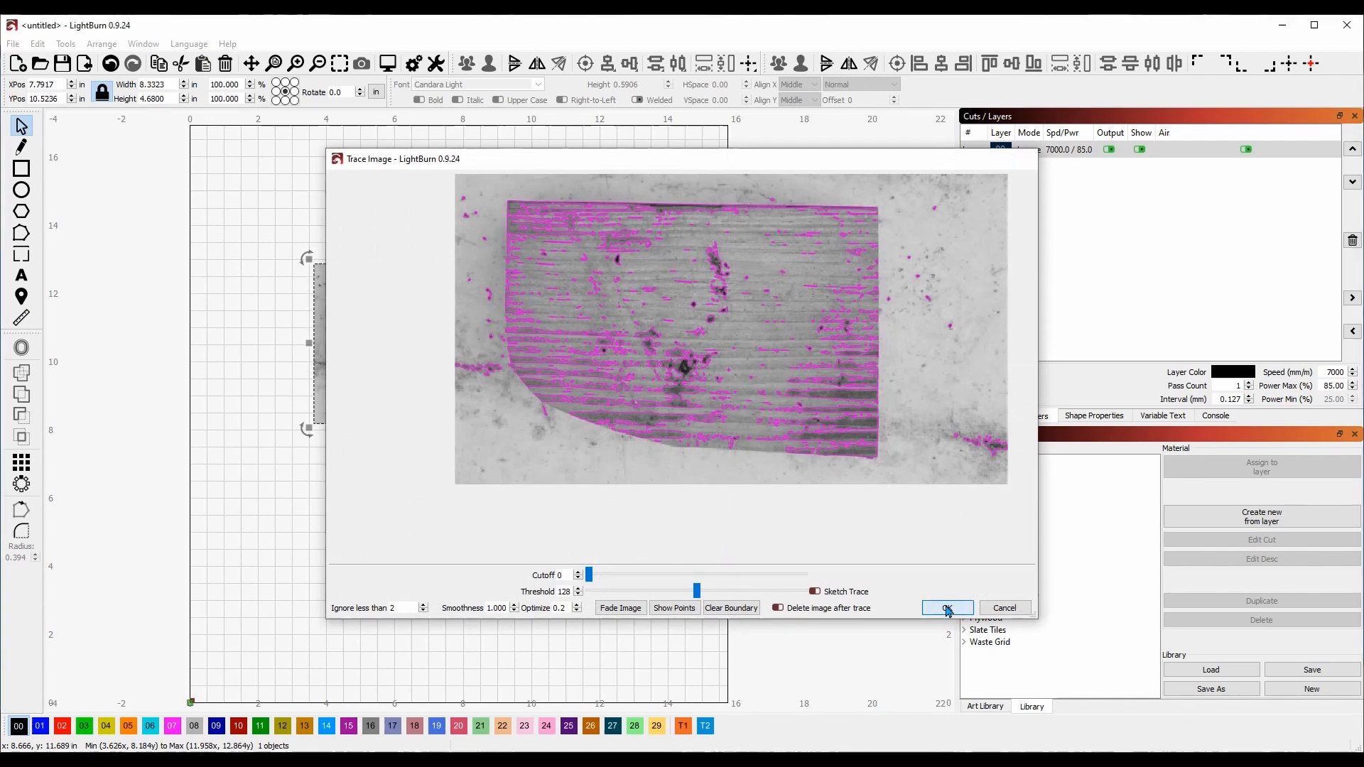
{"action": "left_click", "coordinate": [948, 608]}
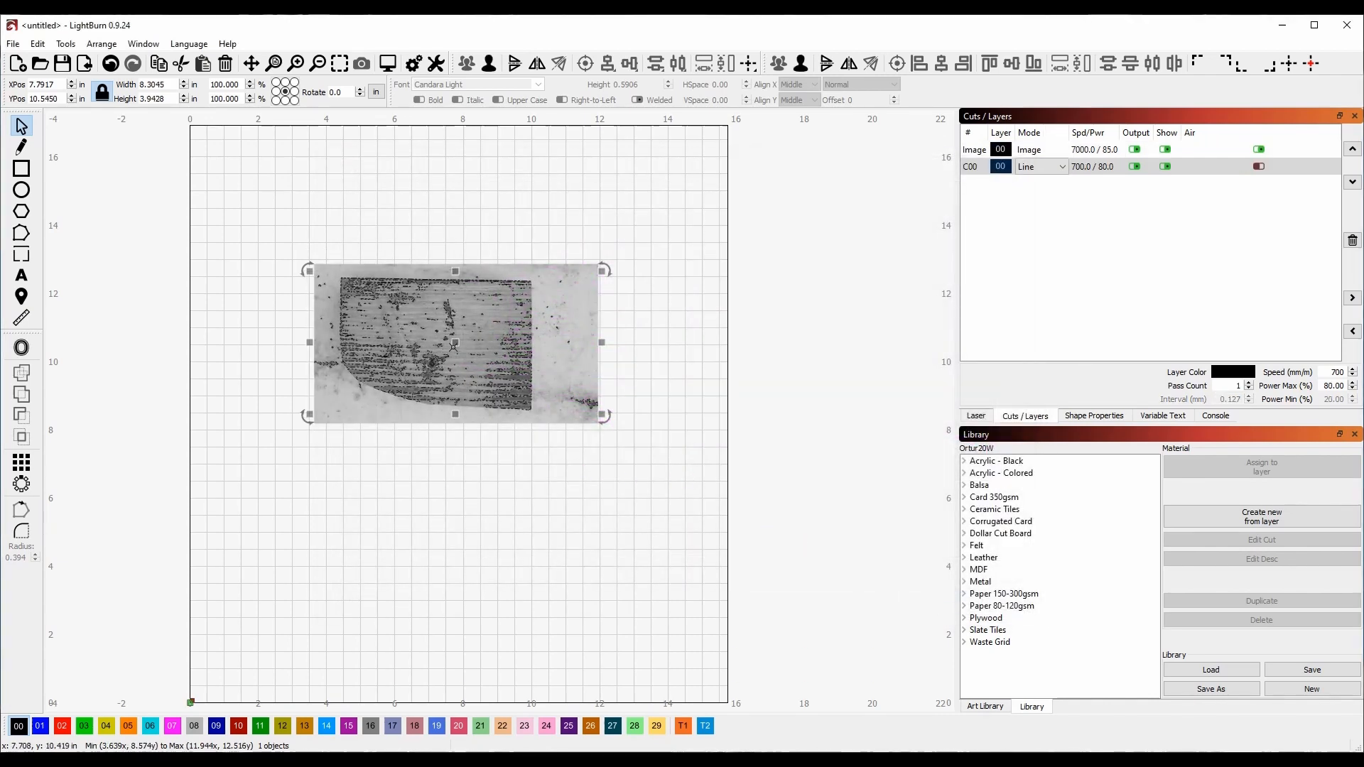
{"action": "left_click_drag", "start_coordinate": [454, 344], "coordinate": [463, 540]}
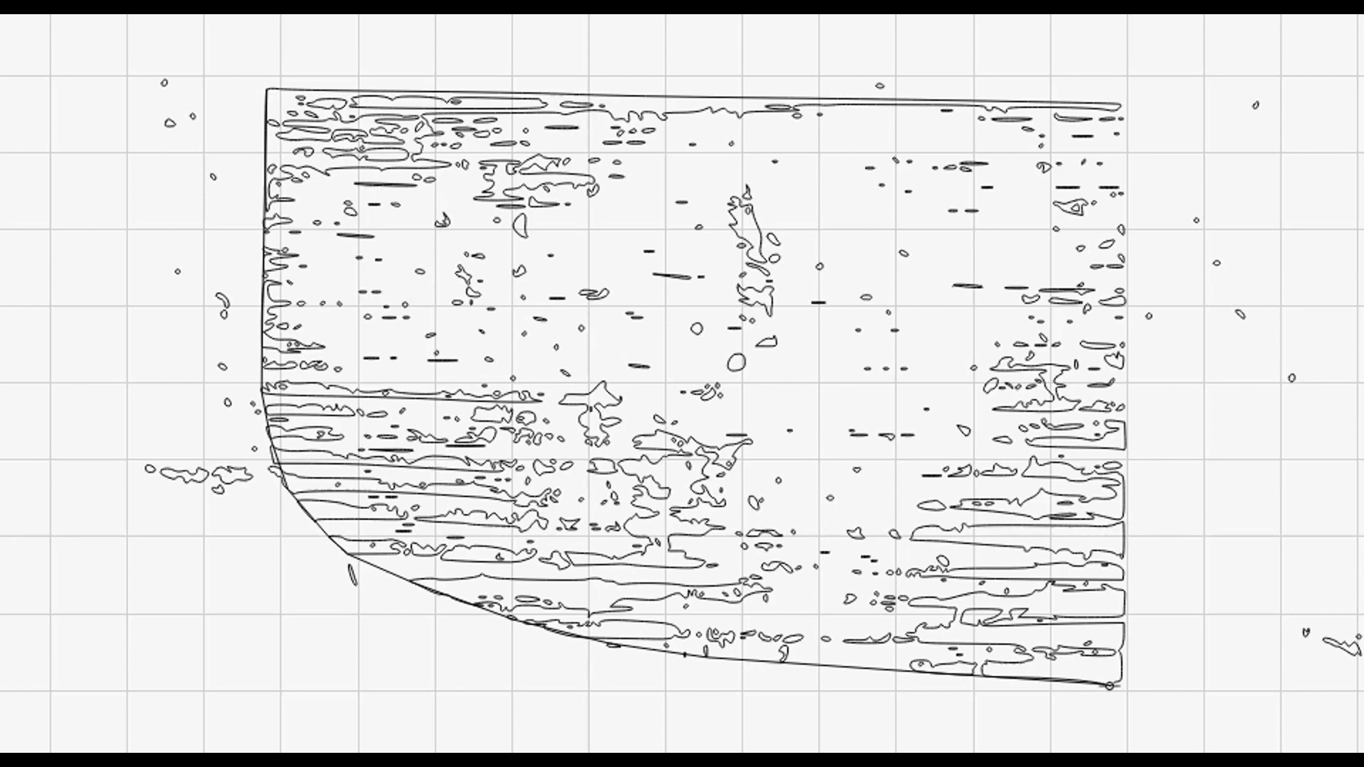
Step: Draw a straight right edge joining the outline's bottom and top right corners to close the shape
{"action": "left_click_drag", "start_coordinate": [1117, 685], "coordinate": [1171, 511]}
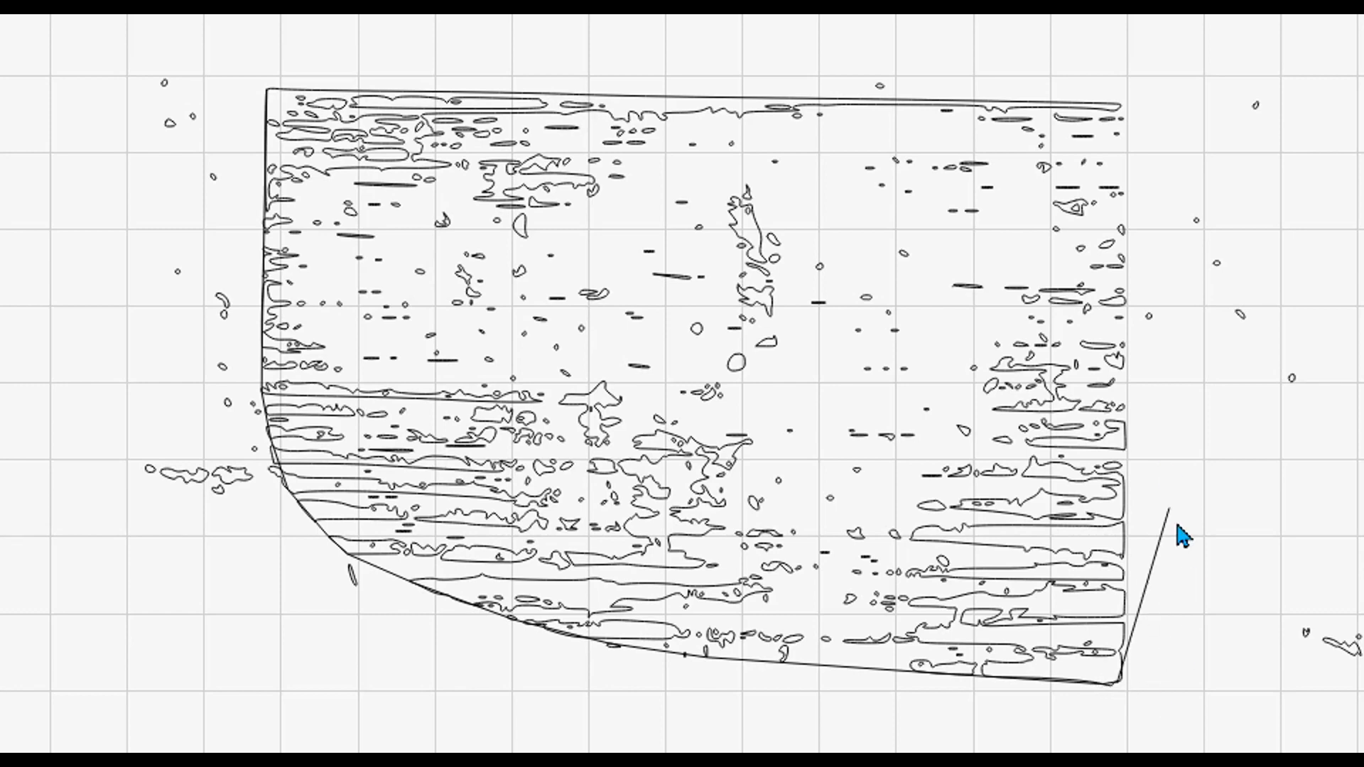
{"action": "left_click_drag", "start_coordinate": [1169, 508], "coordinate": [1122, 103]}
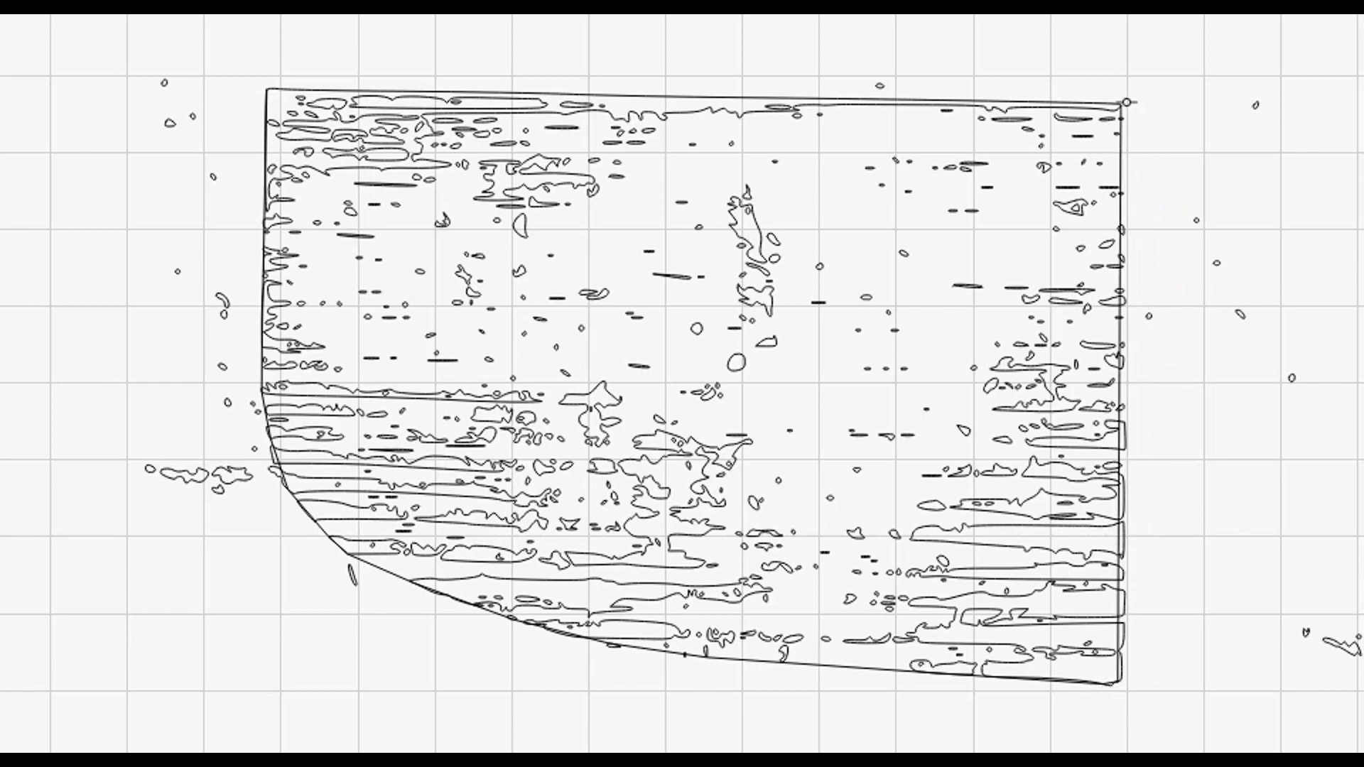
{"action": "left_click_drag", "start_coordinate": [272, 96], "coordinate": [459, 37]}
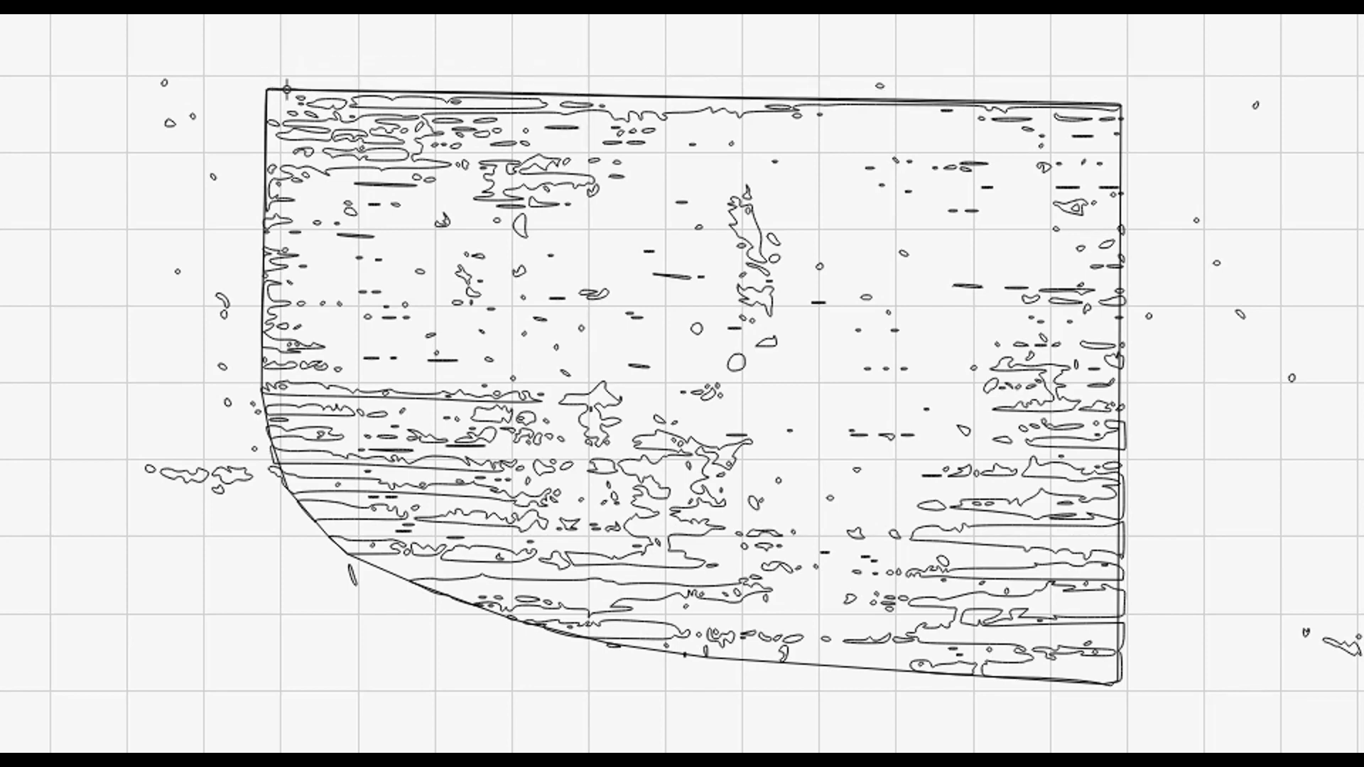
{"action": "mouse_move", "coordinate": [167, 38]}
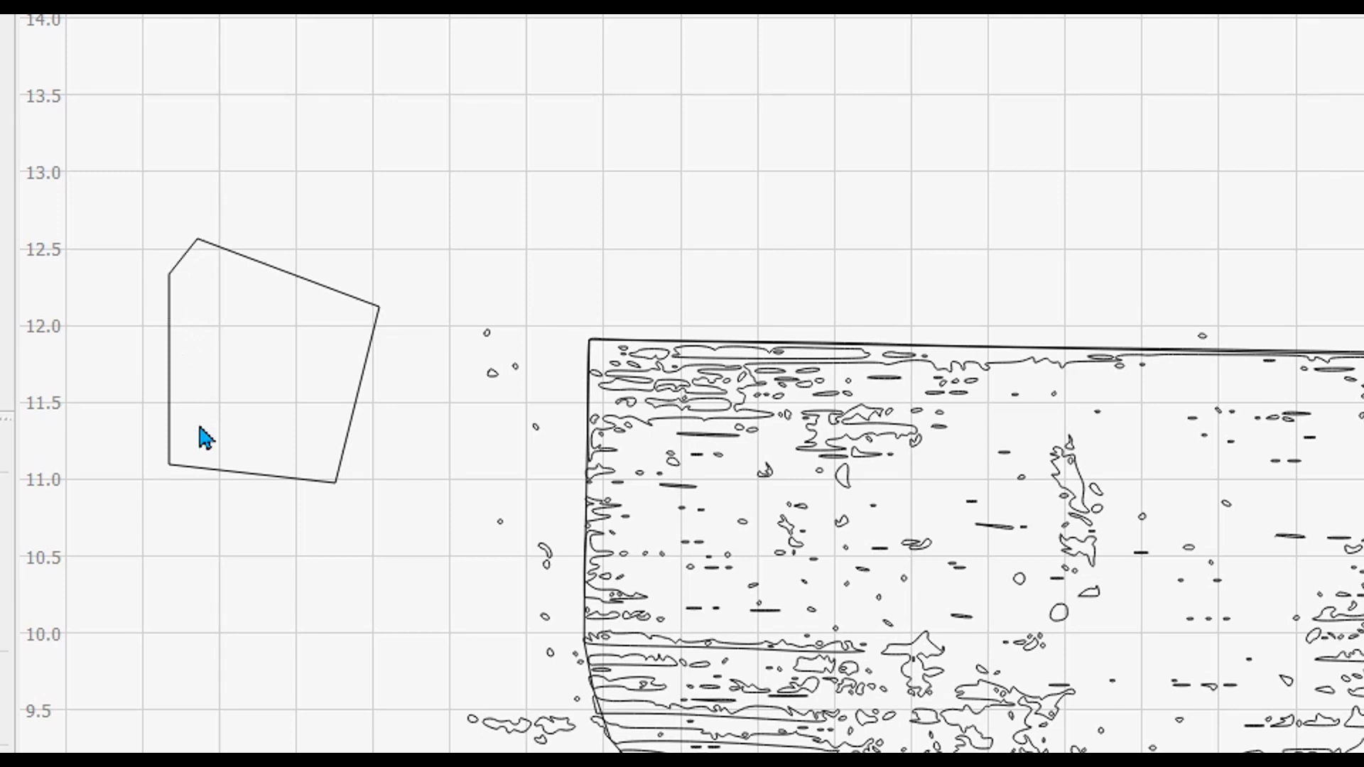
{"action": "mouse_move", "coordinate": [77, 172]}
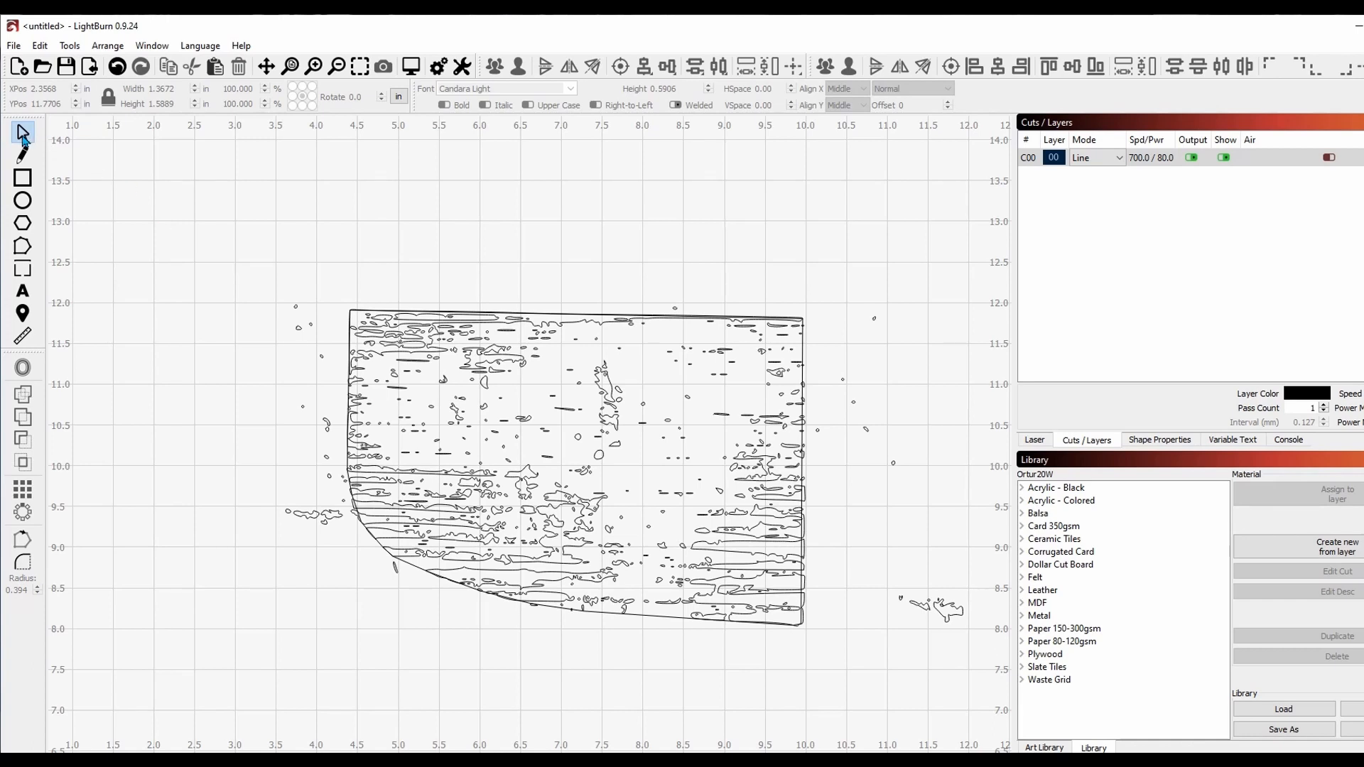
{"action": "mouse_move", "coordinate": [23, 131]}
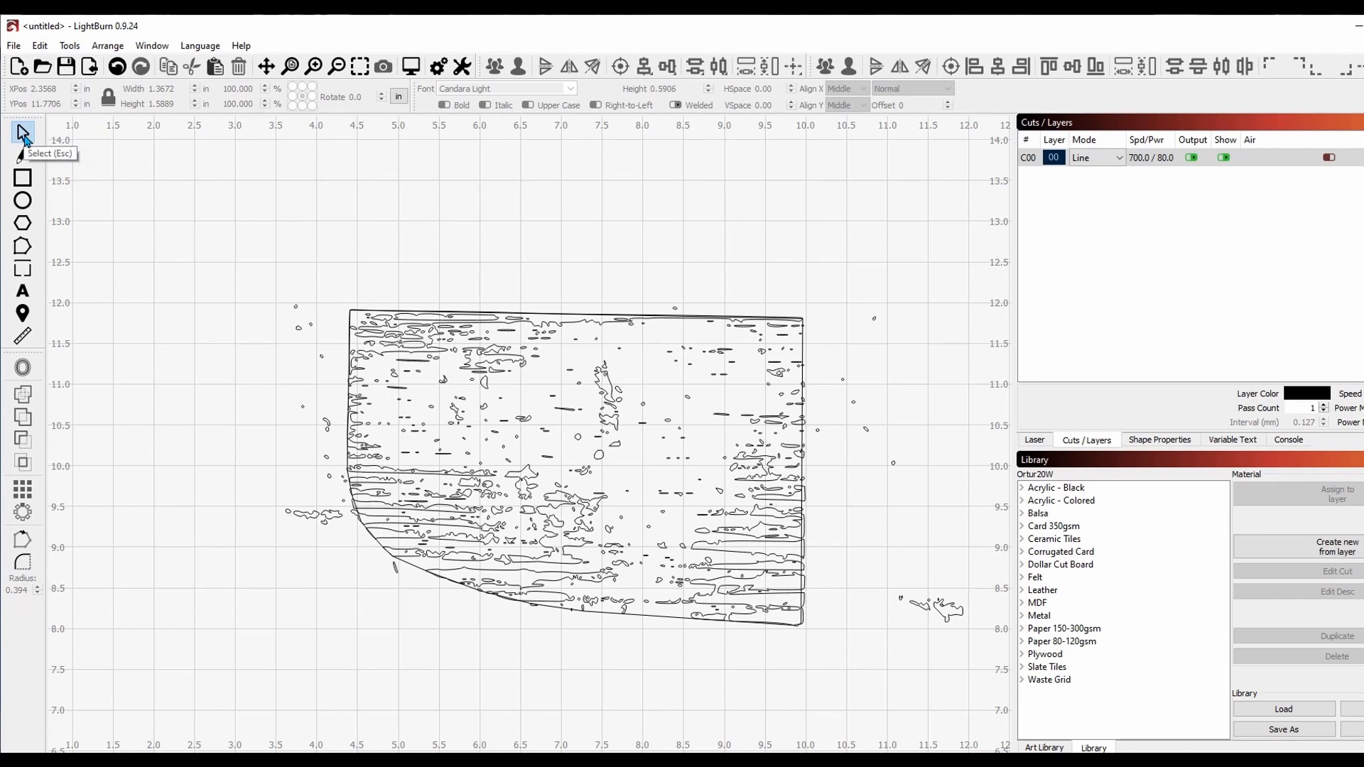
{"action": "left_click", "coordinate": [574, 468]}
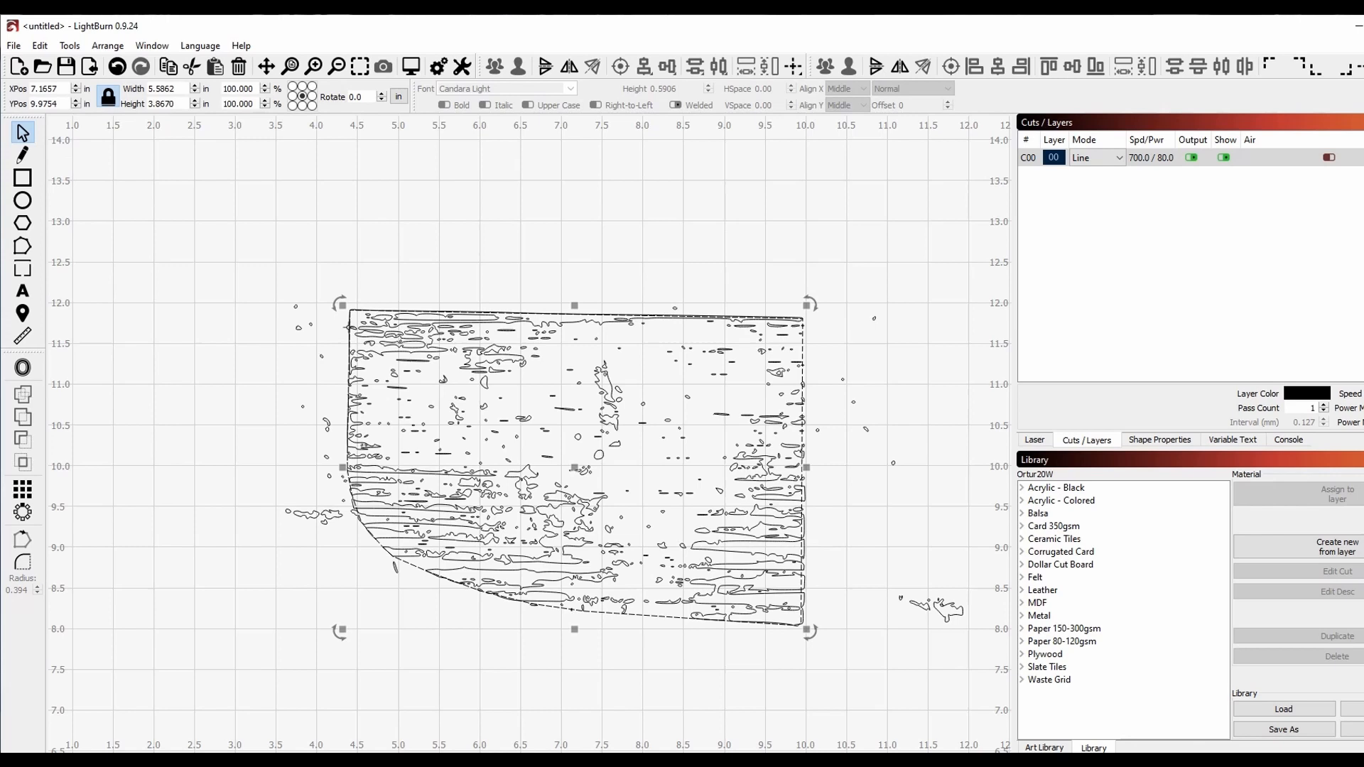
{"action": "mouse_move", "coordinate": [573, 467]}
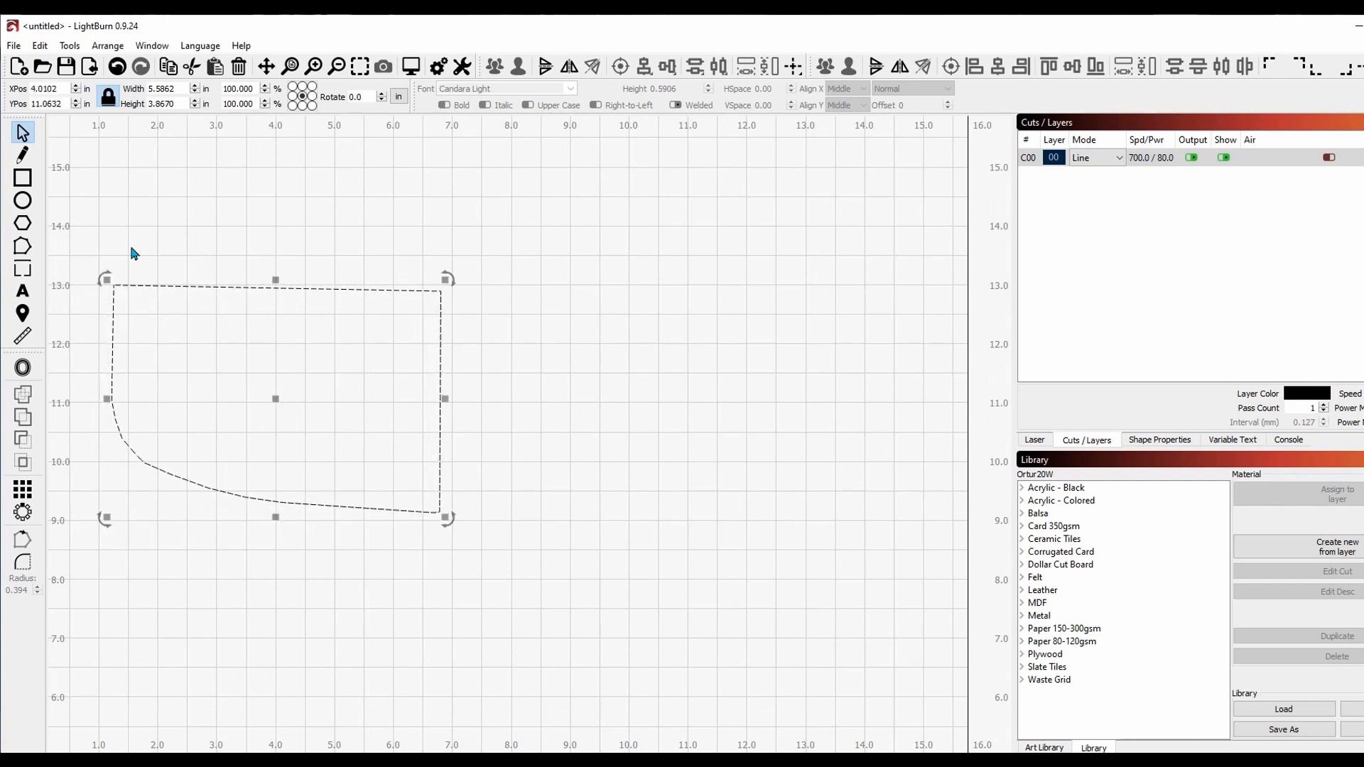
{"action": "mouse_move", "coordinate": [375, 135]}
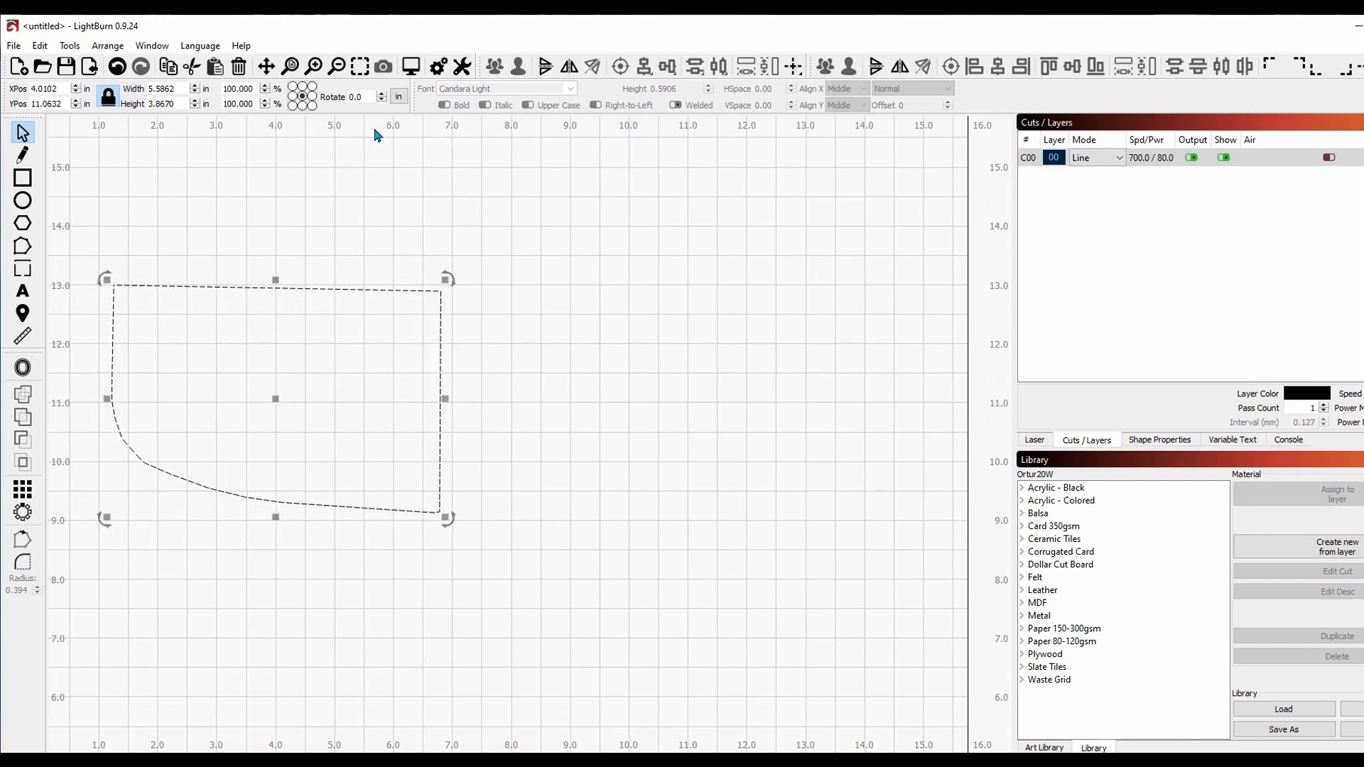
{"action": "mouse_move", "coordinate": [186, 230]}
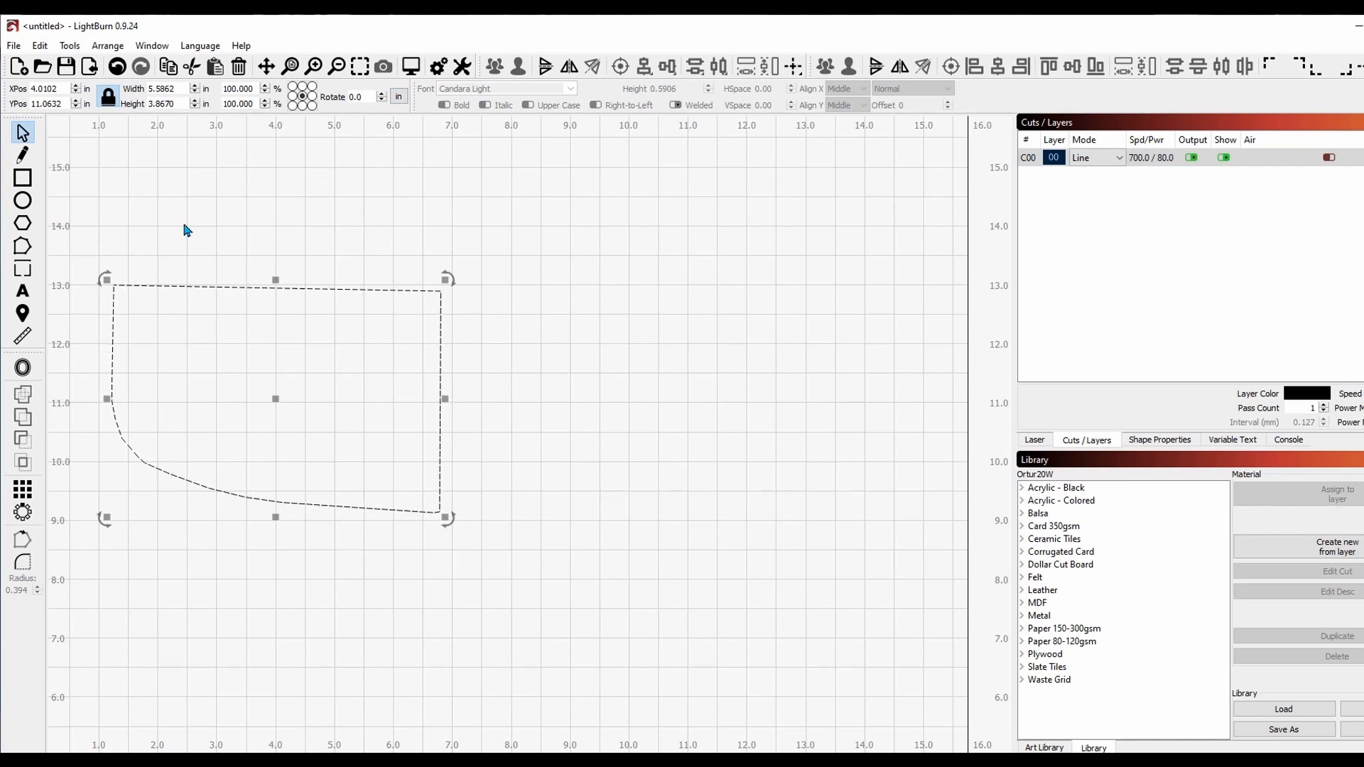
{"action": "mouse_move", "coordinate": [49, 723]}
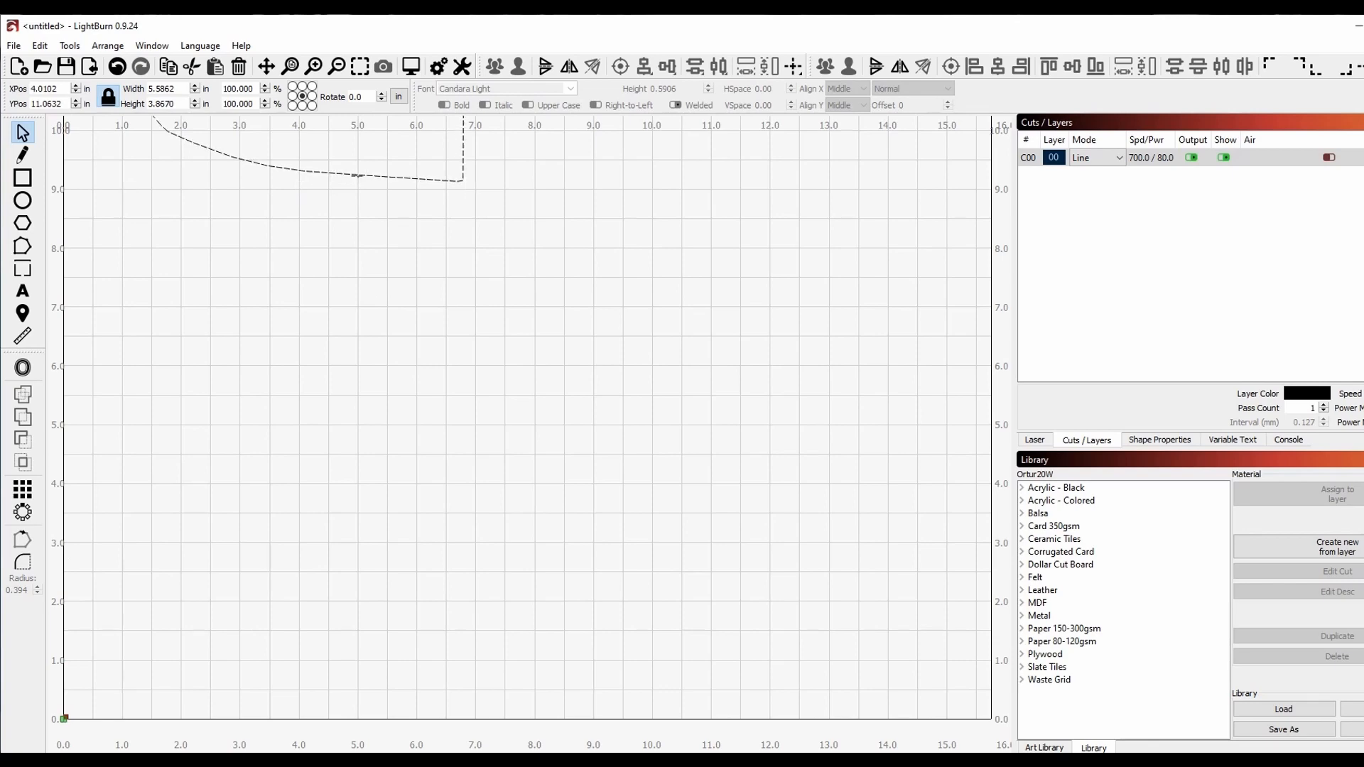
Step: Move the outline to the 0,0 bed corner and scale it up to about 6 by 4 inches
{"action": "left_click_drag", "start_coordinate": [357, 173], "coordinate": [299, 595]}
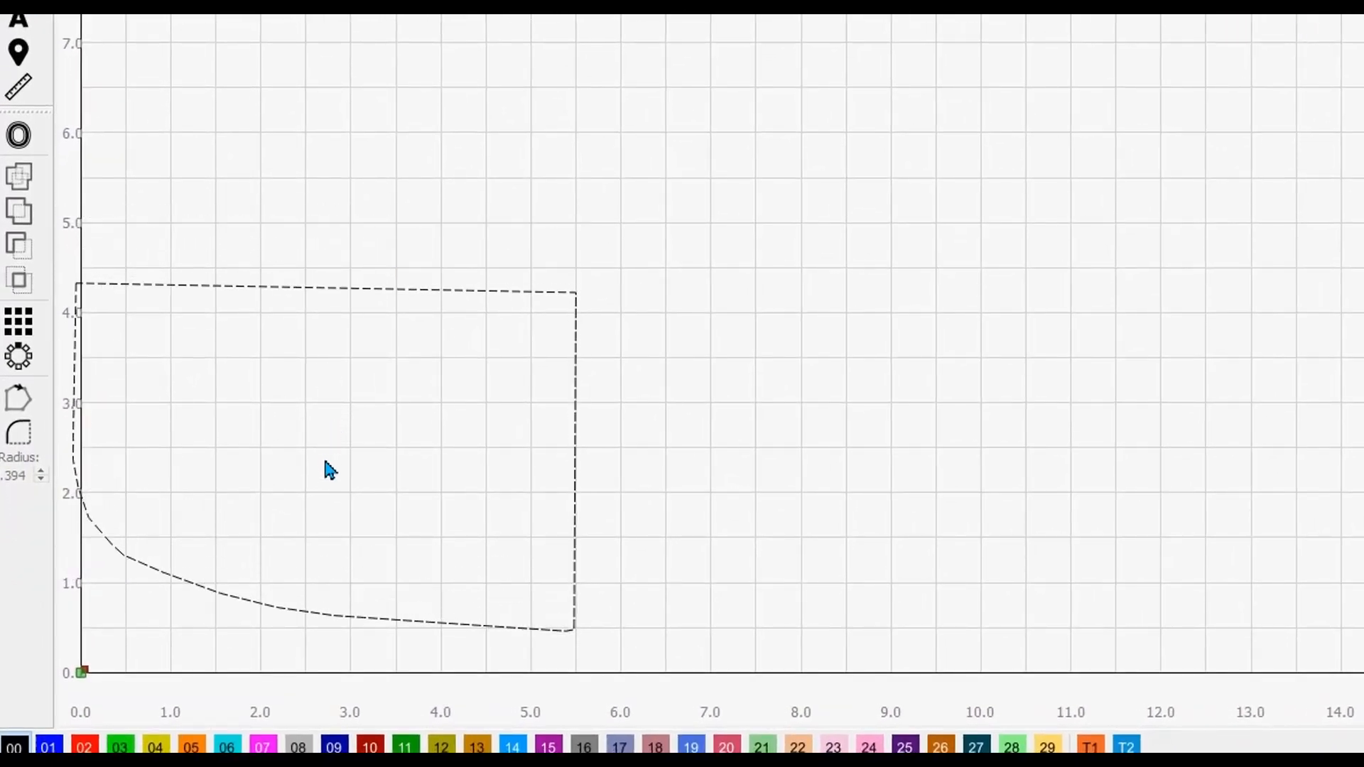
{"action": "left_click", "coordinate": [328, 470]}
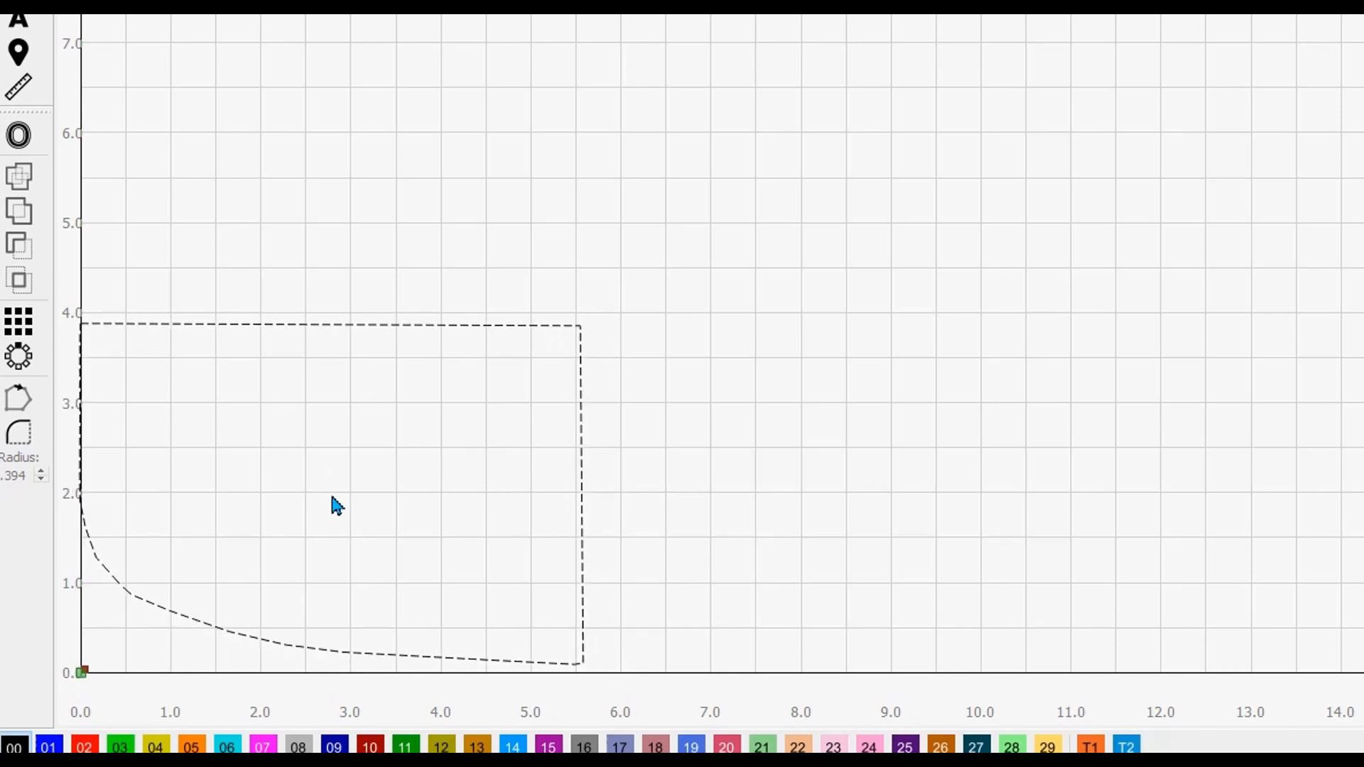
{"action": "left_click", "coordinate": [335, 506]}
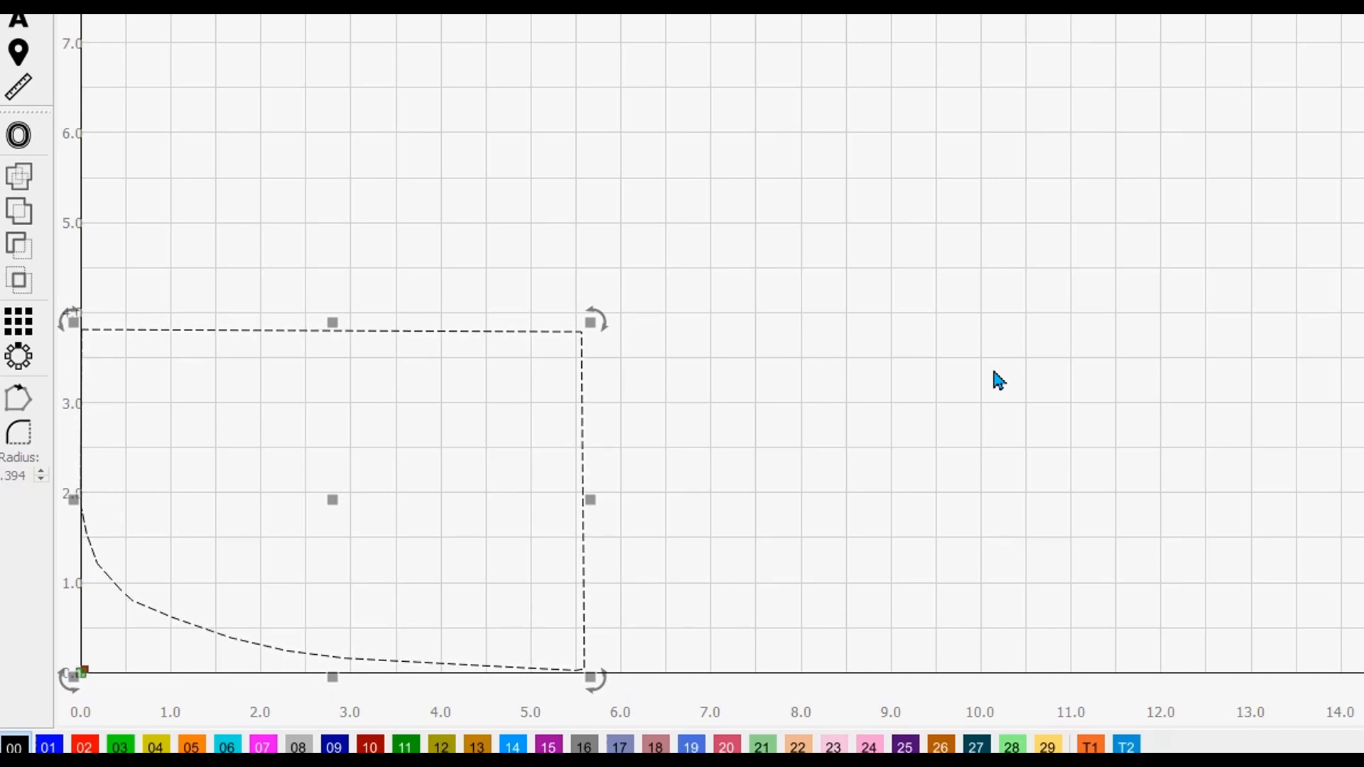
{"action": "mouse_move", "coordinate": [477, 669]}
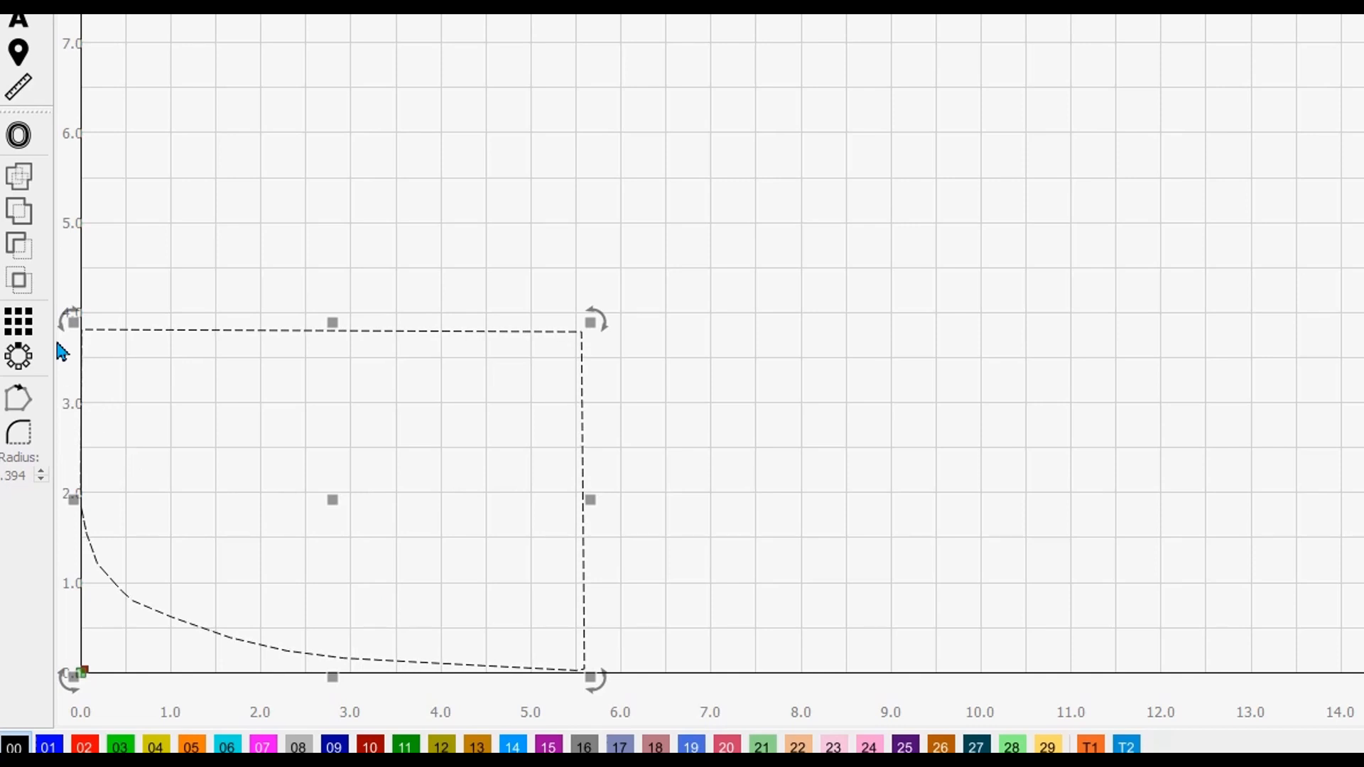
{"action": "mouse_move", "coordinate": [142, 365]}
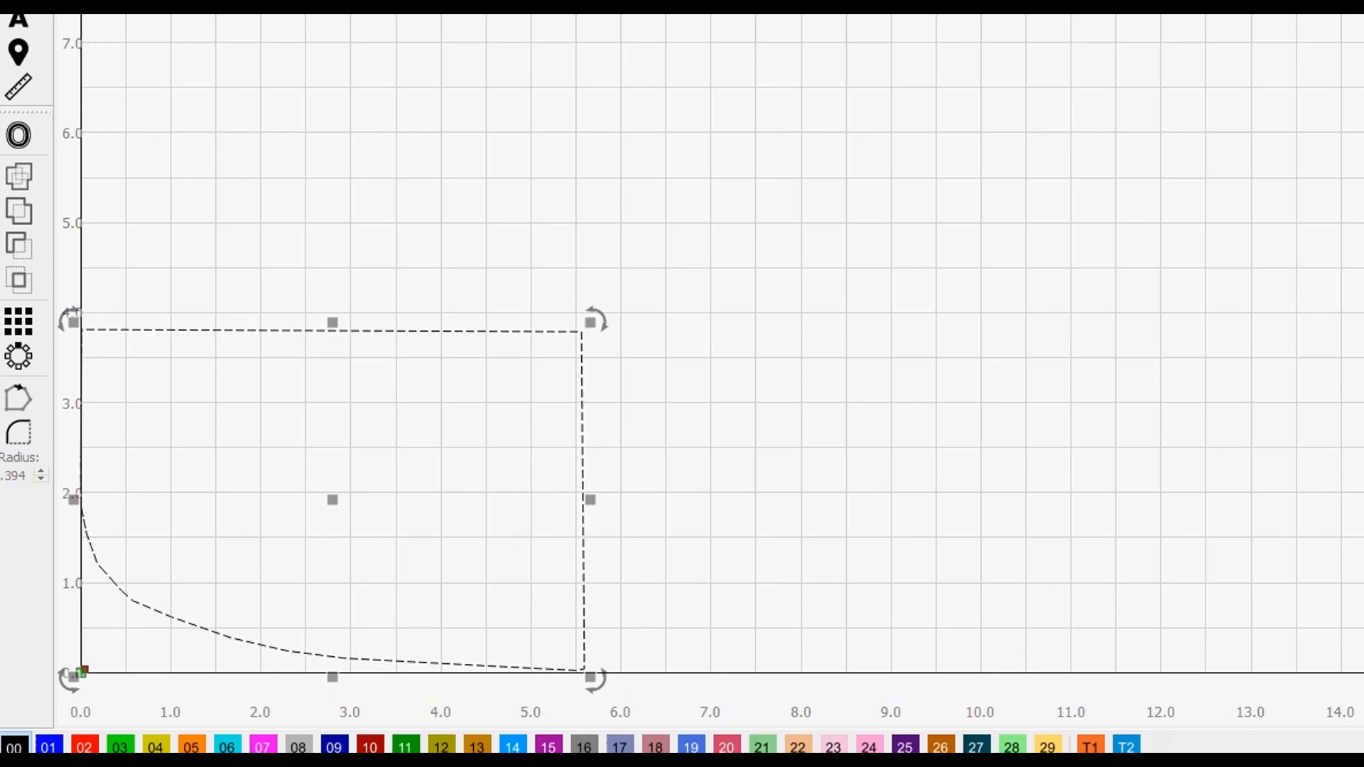
{"action": "mouse_move", "coordinate": [614, 720]}
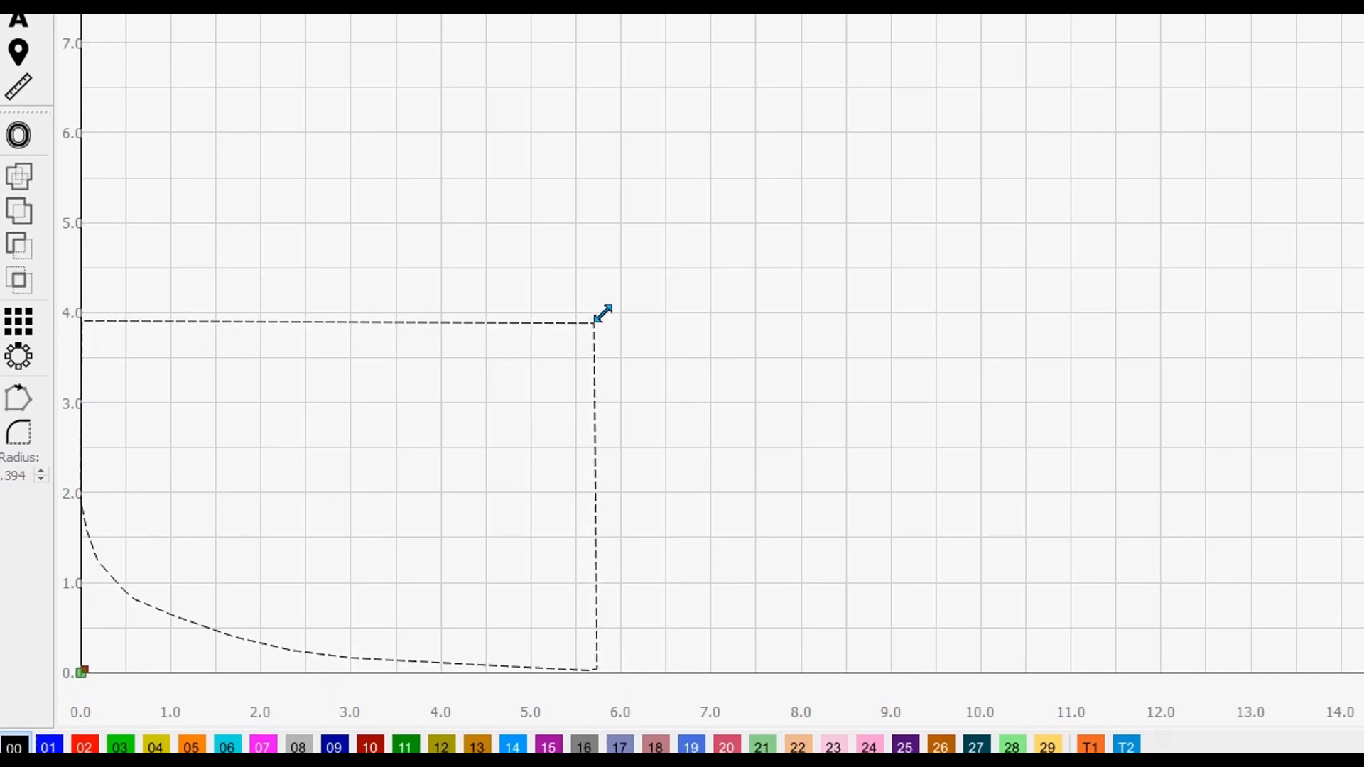
{"action": "left_click_drag", "start_coordinate": [598, 316], "coordinate": [622, 309]}
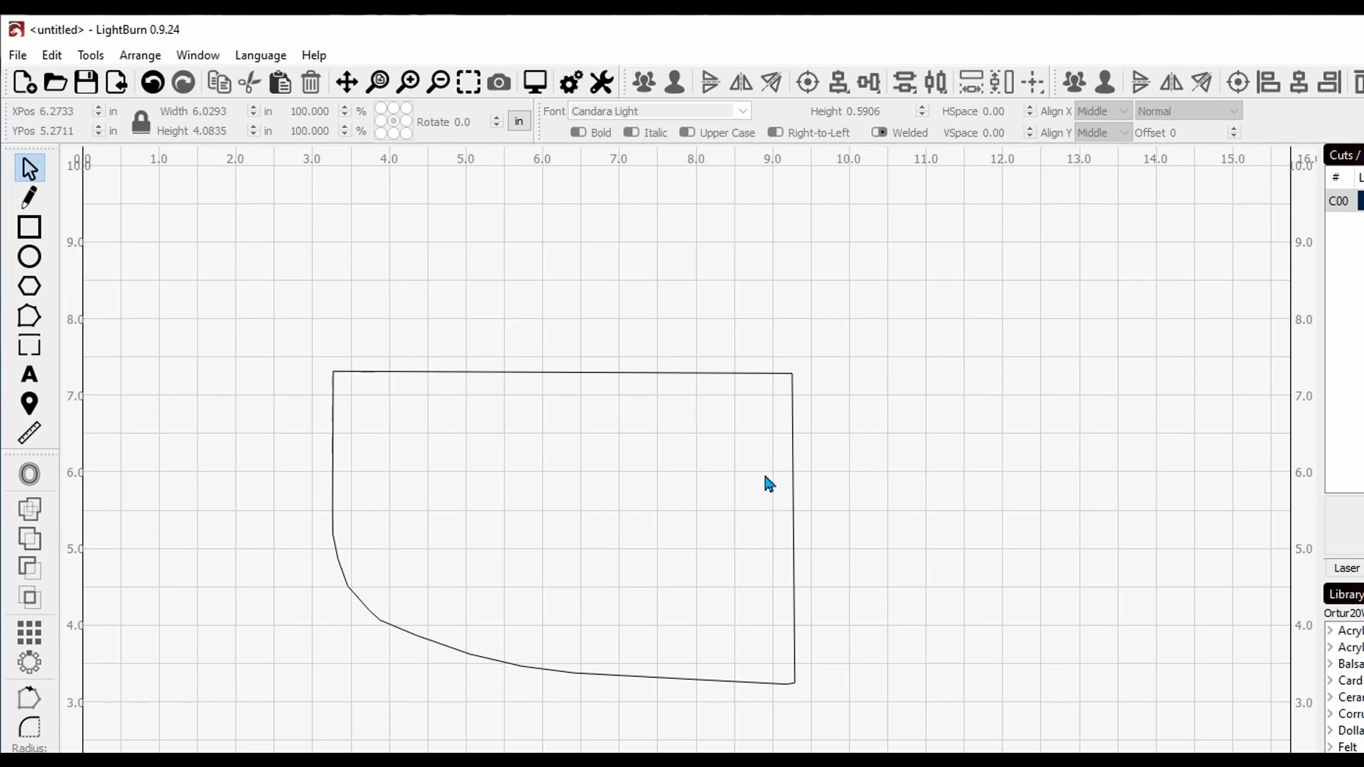
{"action": "mouse_move", "coordinate": [579, 560]}
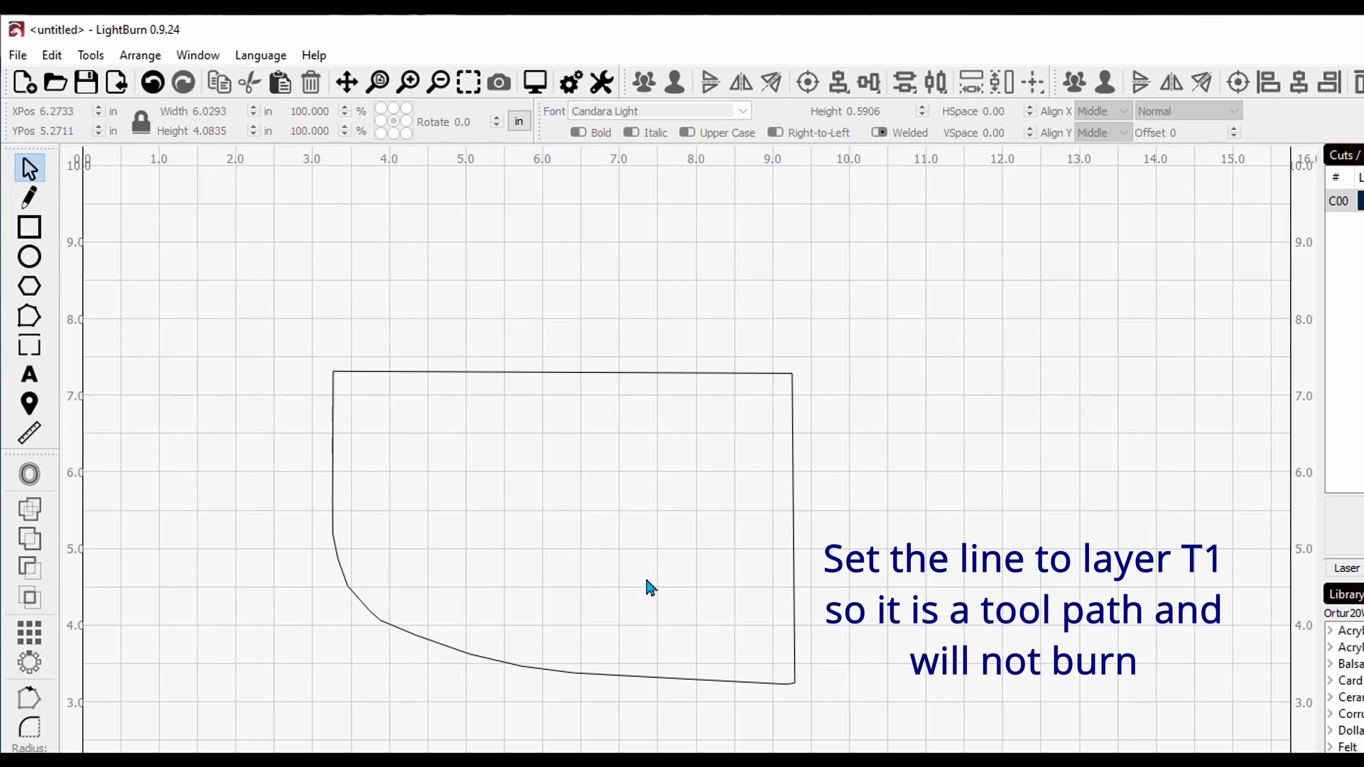
Step: Create a text object reading 'some text' inside the outline and select it
{"action": "left_click", "coordinate": [28, 373]}
{"action": "type", "text": "S"}
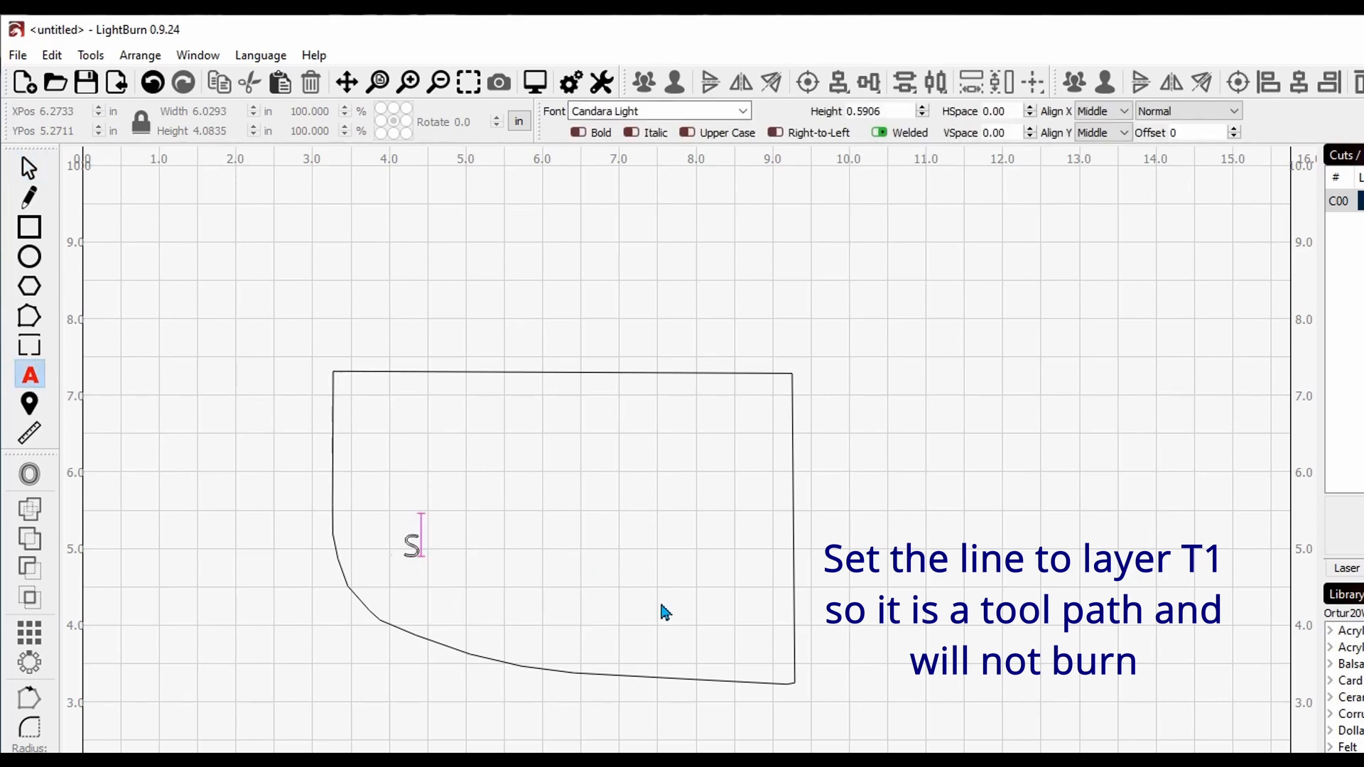
{"action": "type", "text": "ome text"}
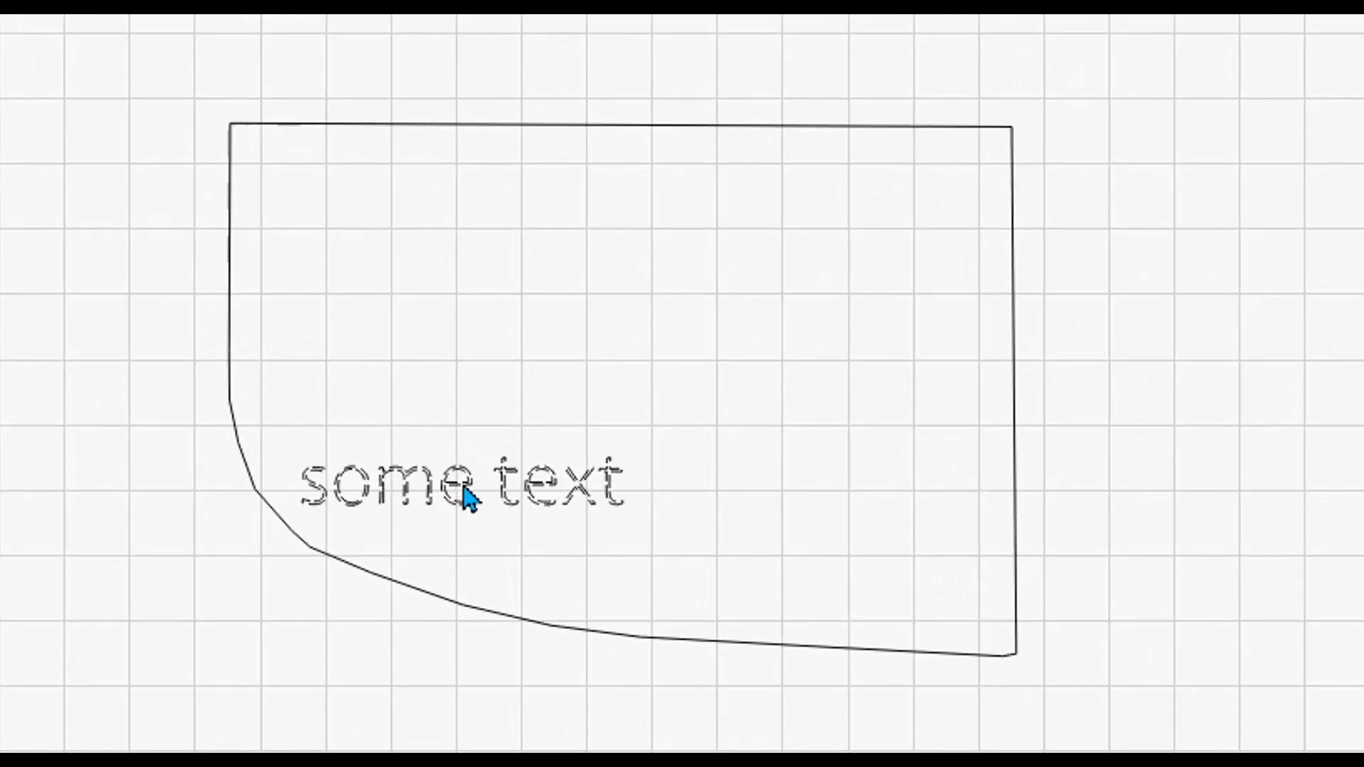
{"action": "left_click", "coordinate": [460, 492]}
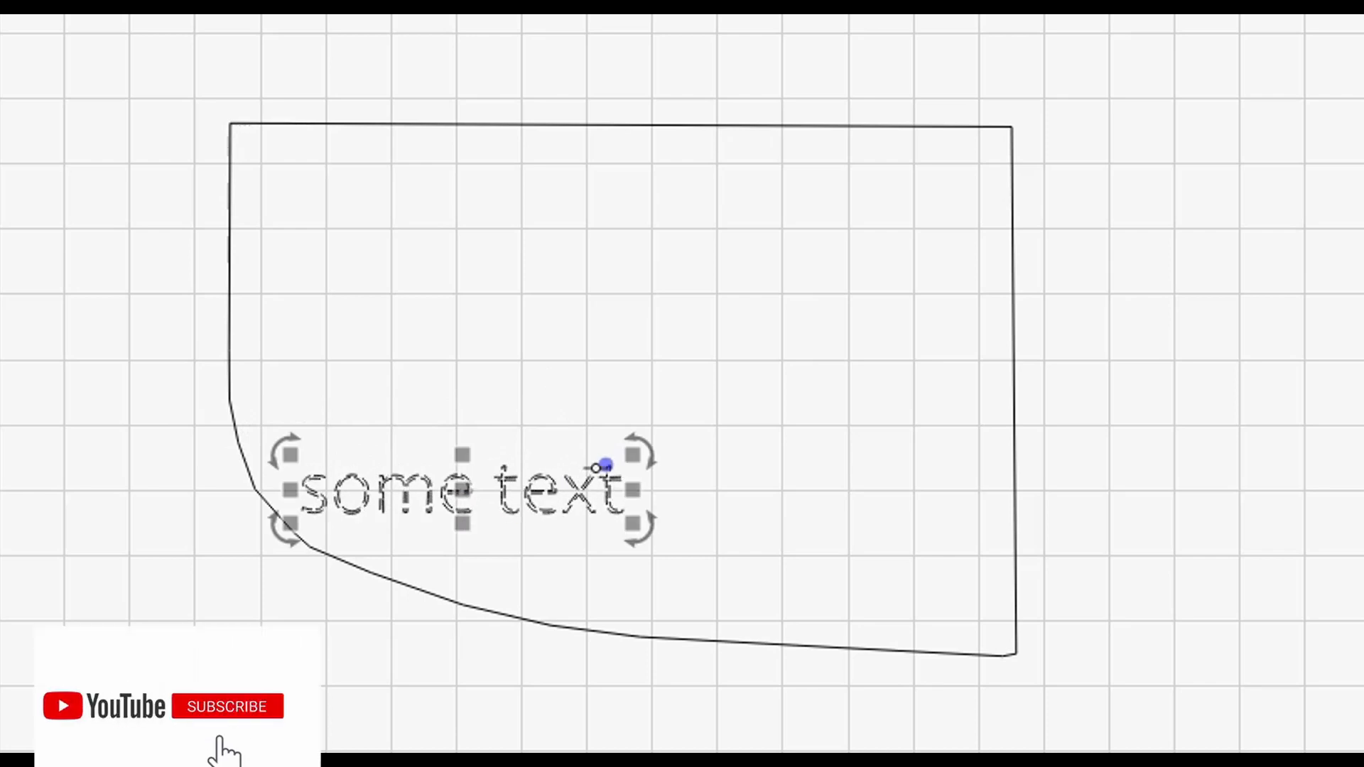
Step: Apply Text on Path so the words follow the outline's curved lower-left edge
{"action": "left_click", "coordinate": [227, 706]}
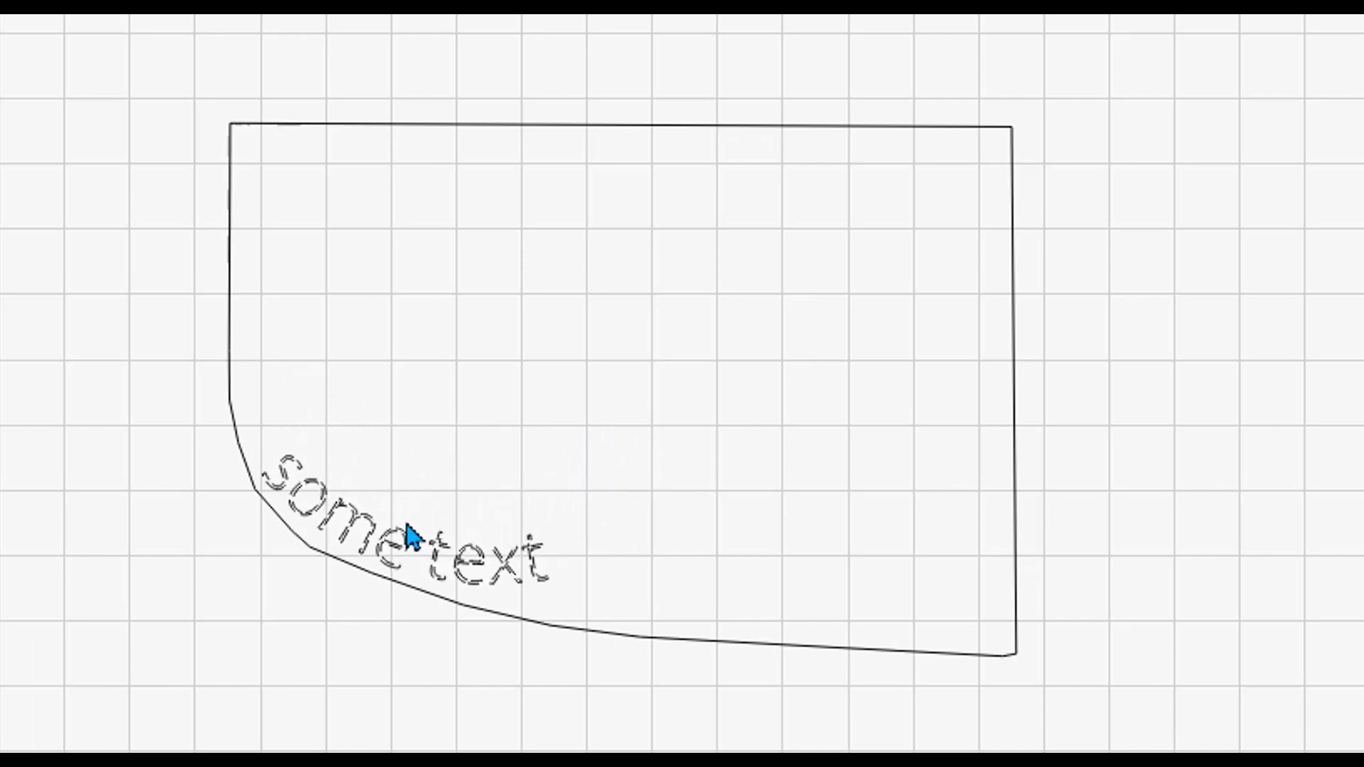
{"action": "left_click", "coordinate": [415, 534]}
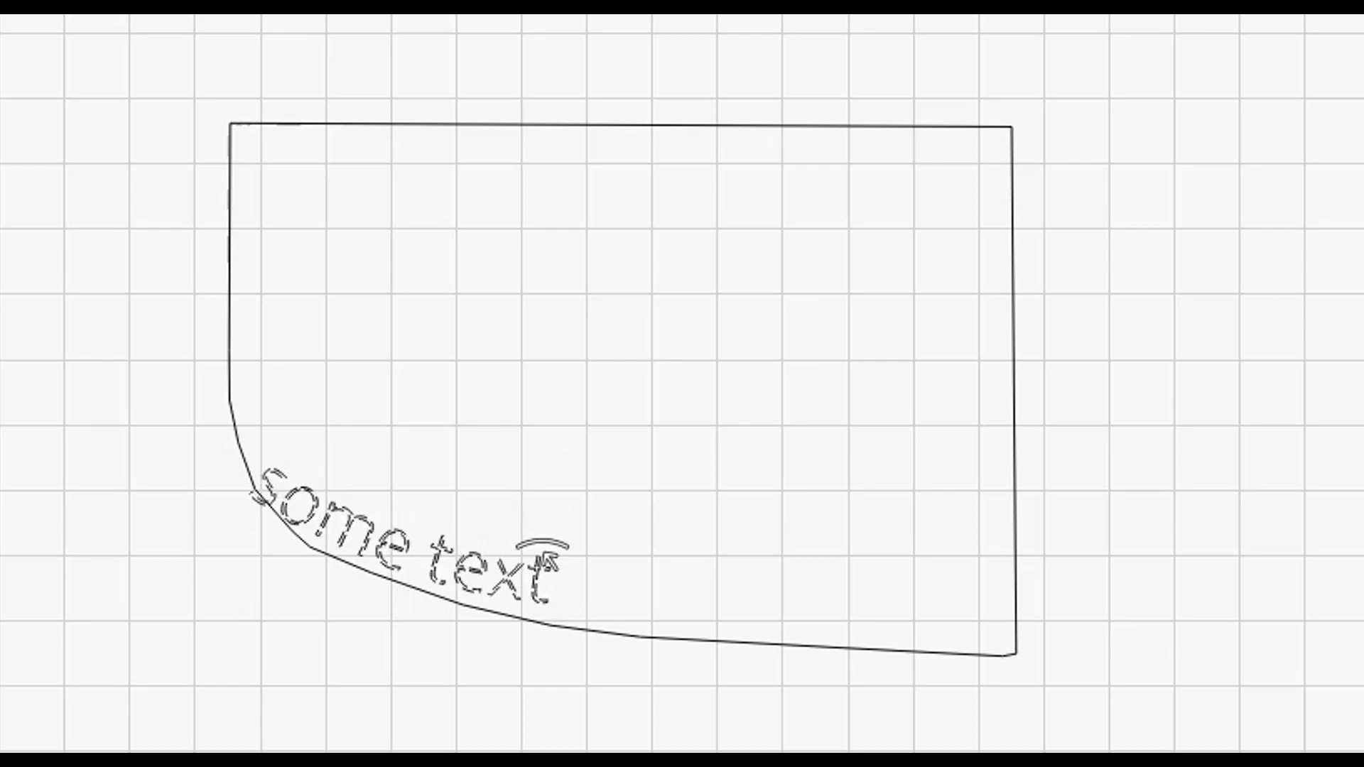
{"action": "left_click", "coordinate": [401, 523]}
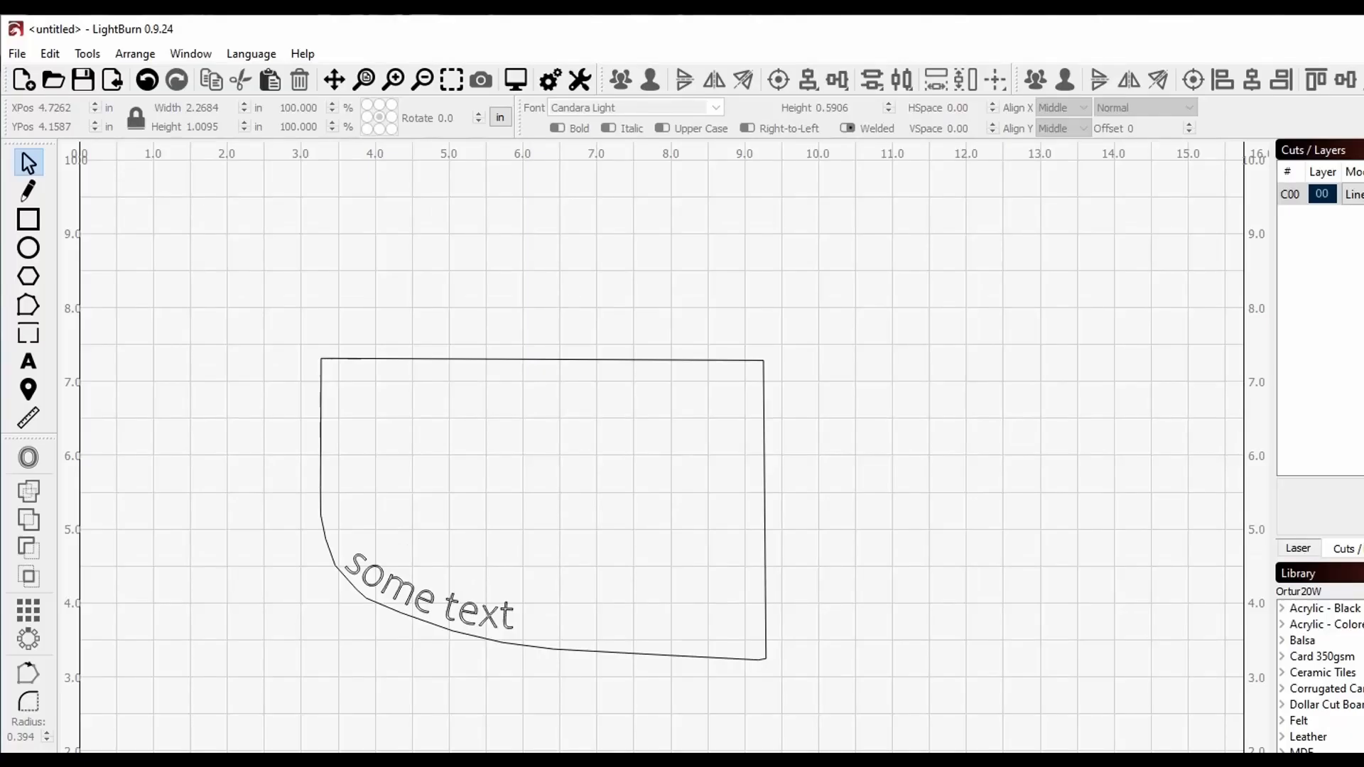
{"action": "mouse_move", "coordinate": [779, 387]}
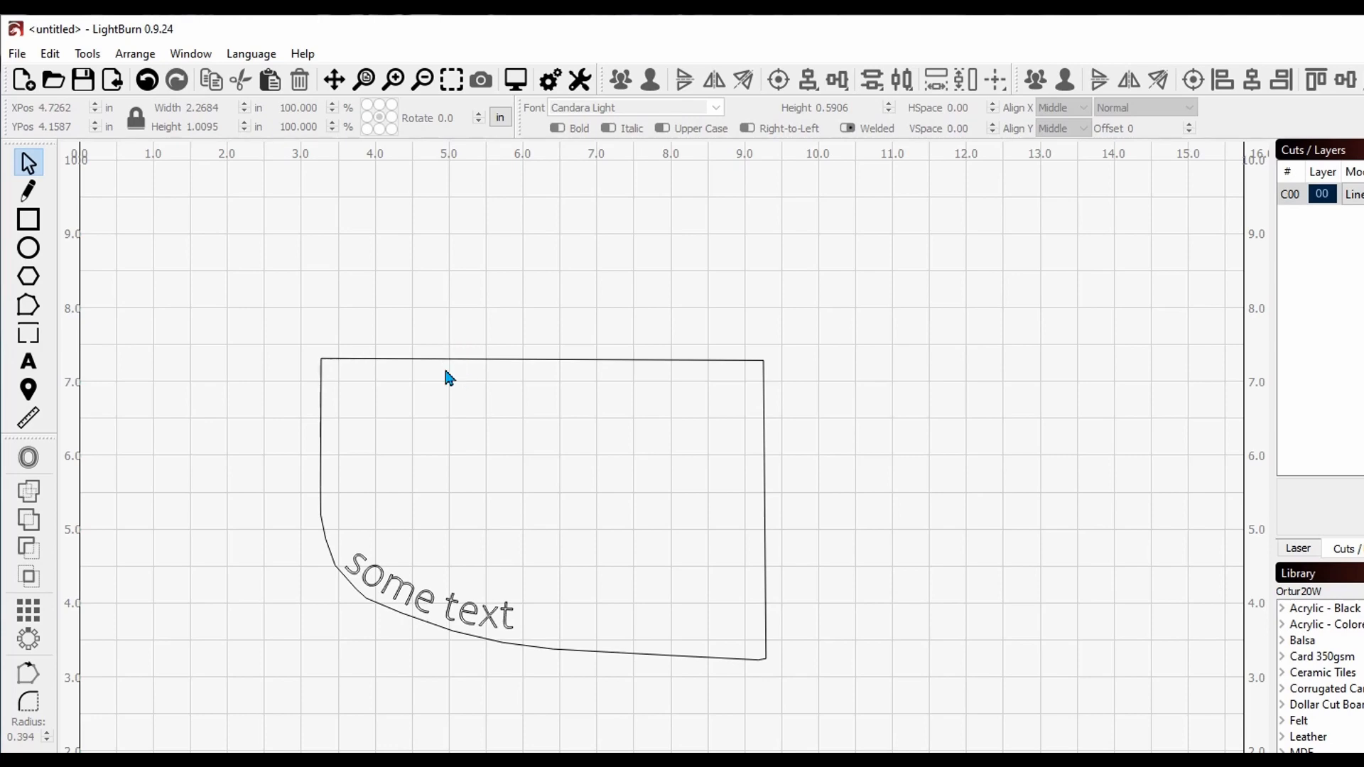
{"action": "mouse_move", "coordinate": [486, 387]}
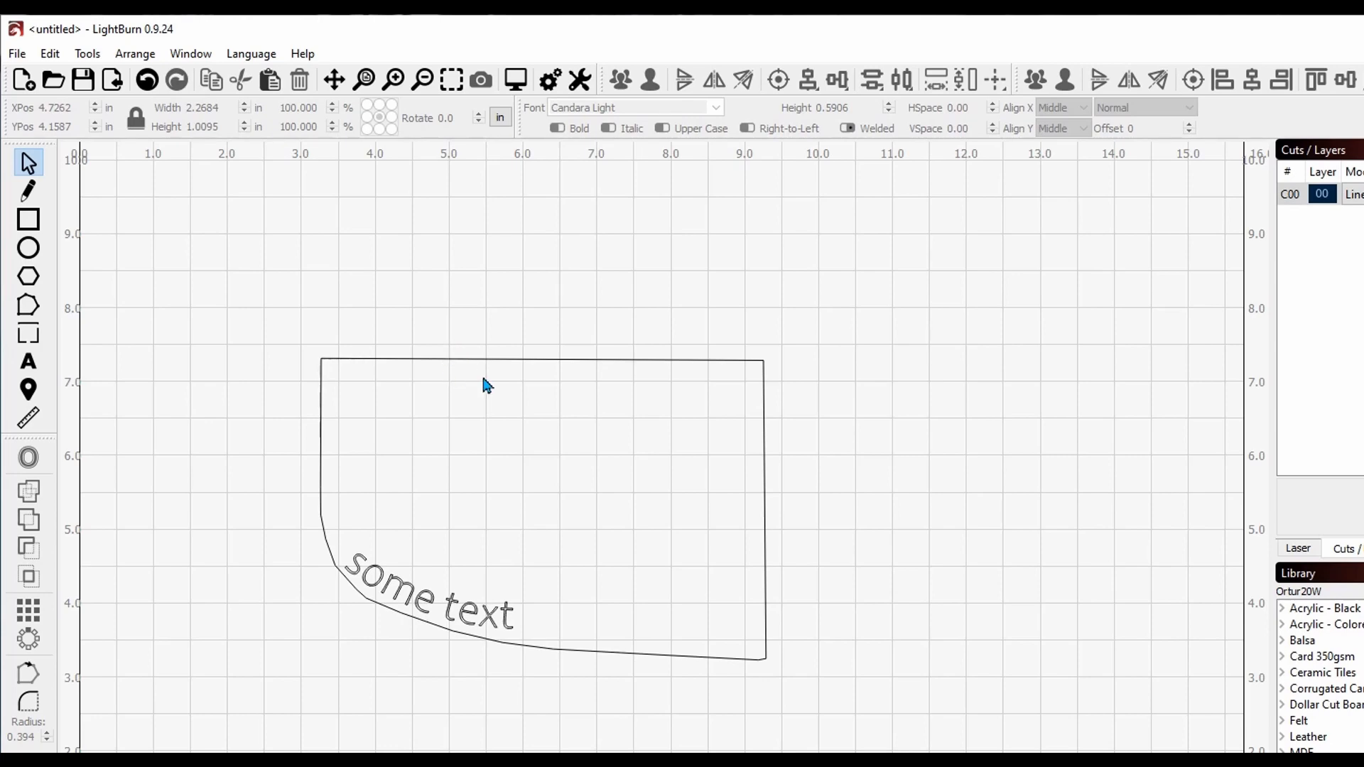
{"action": "mouse_move", "coordinate": [744, 385]}
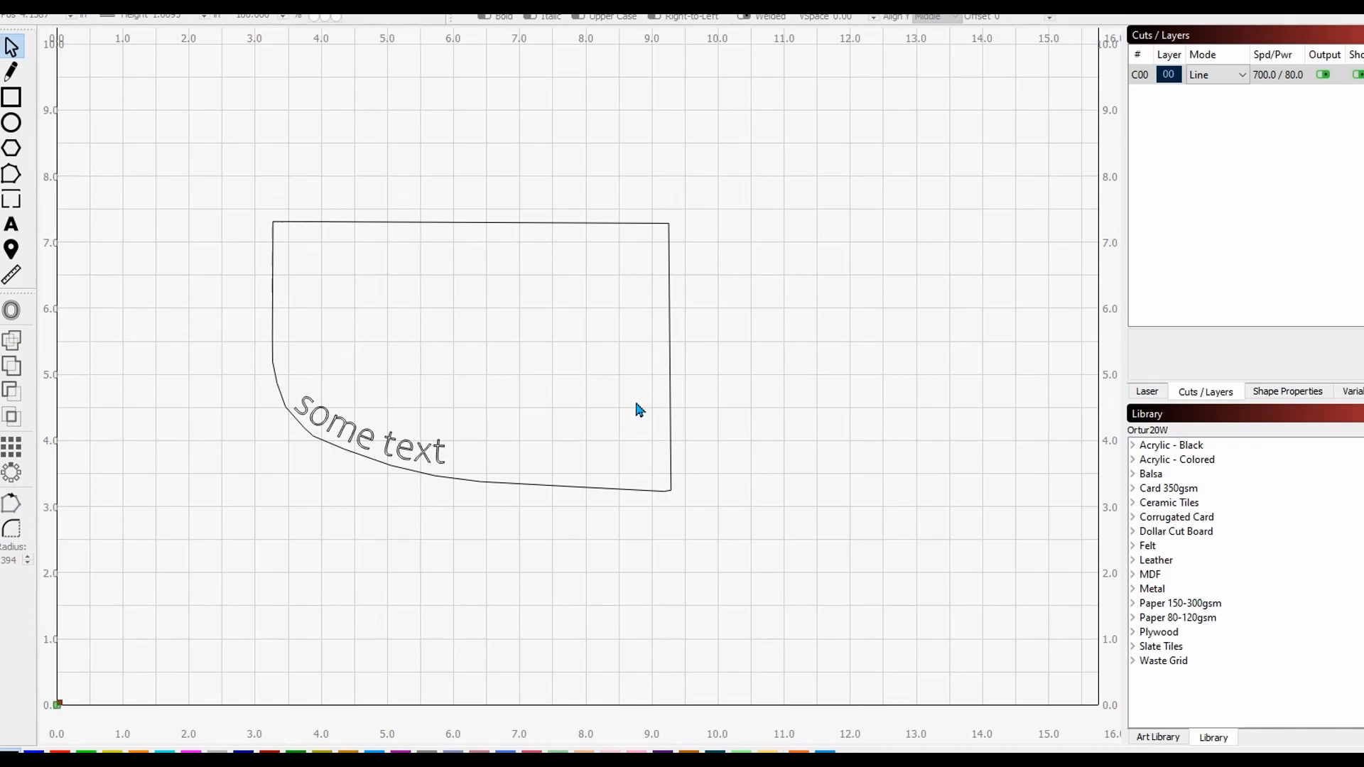
{"action": "mouse_move", "coordinate": [583, 250]}
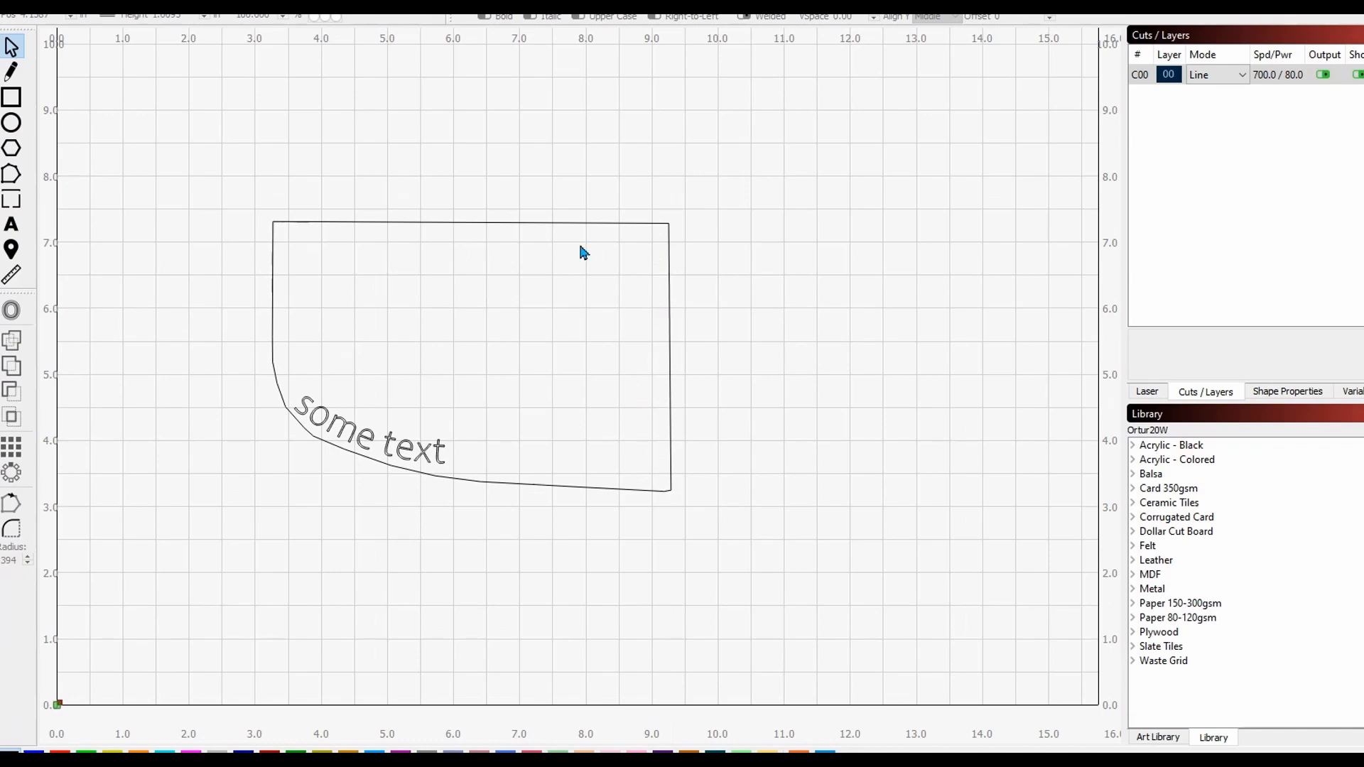